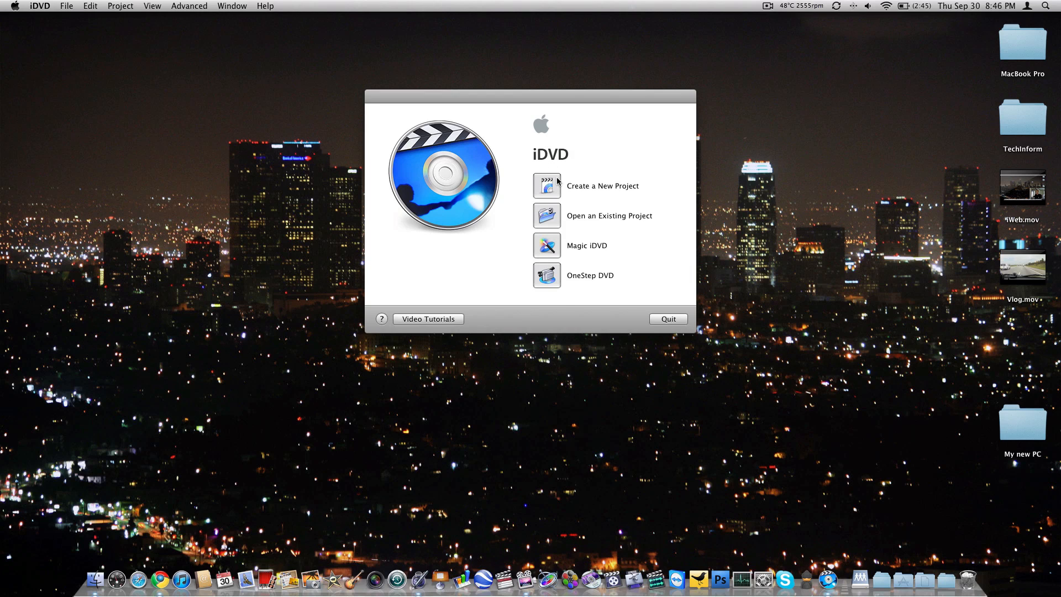
pyautogui.moveTo(541, 285)
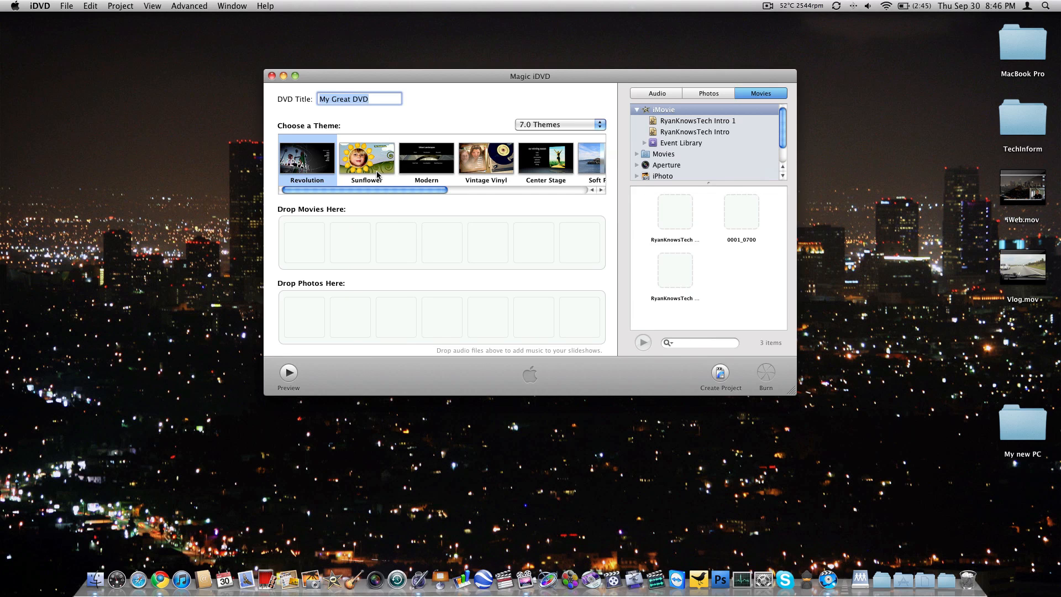
# Step: Show themes from all collections instead of only the 7.0 Themes set
pyautogui.click(559, 125)
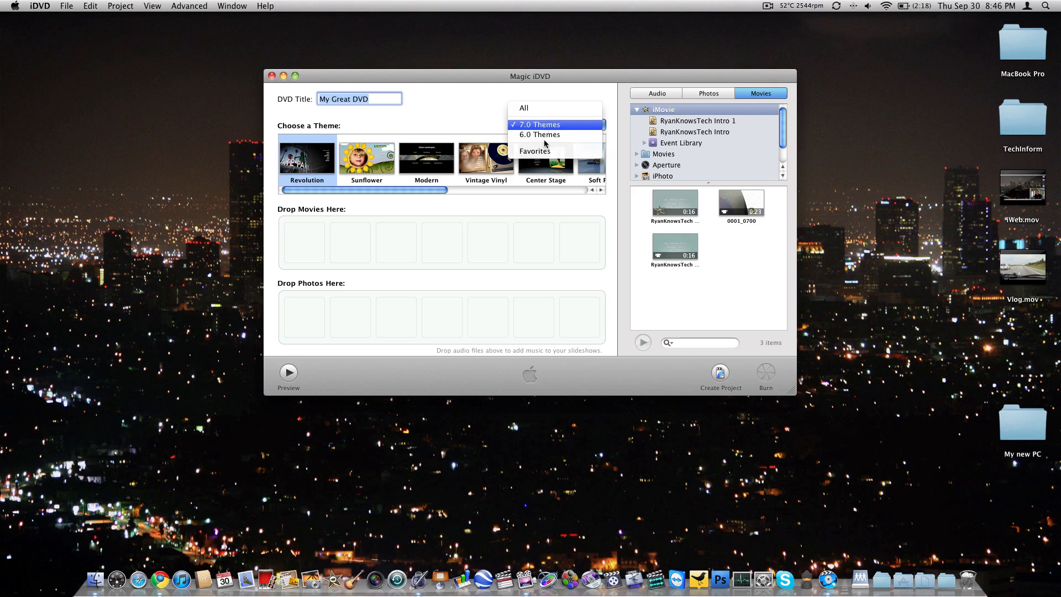
pyautogui.click(523, 108)
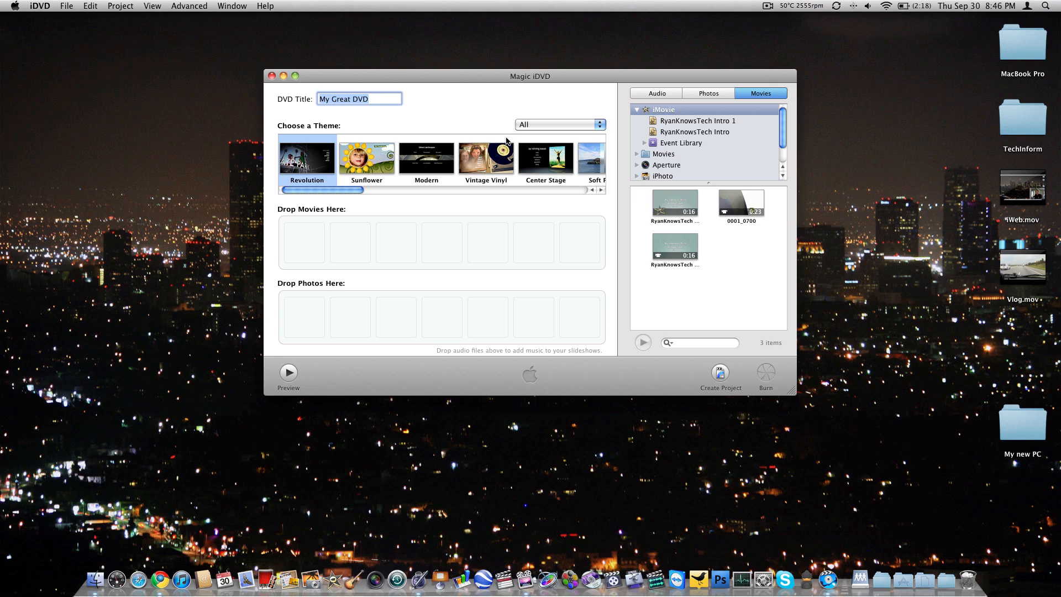
pyautogui.moveTo(541, 163)
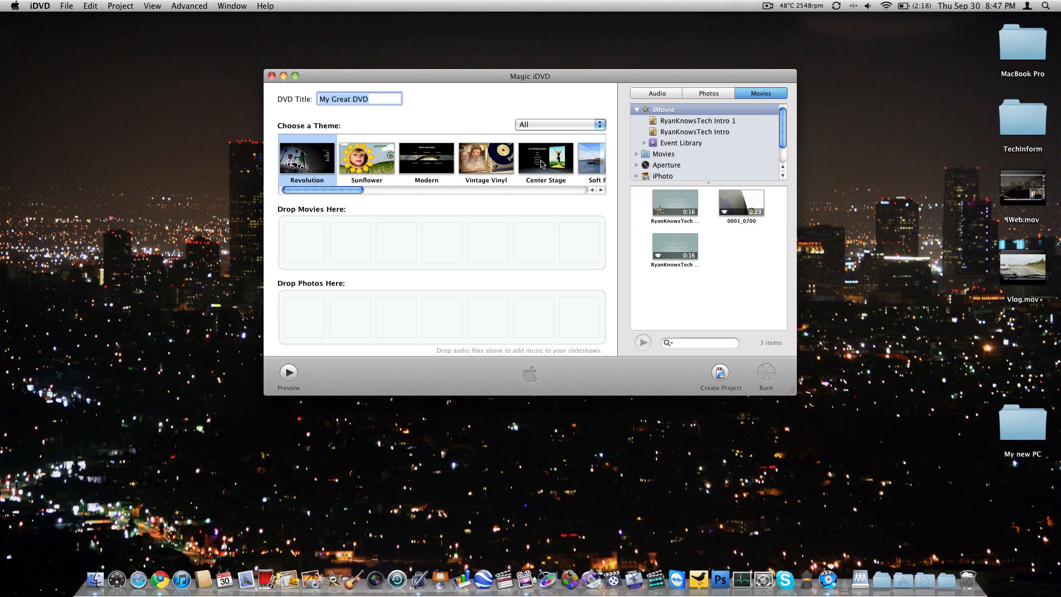
pyautogui.moveTo(236, 77)
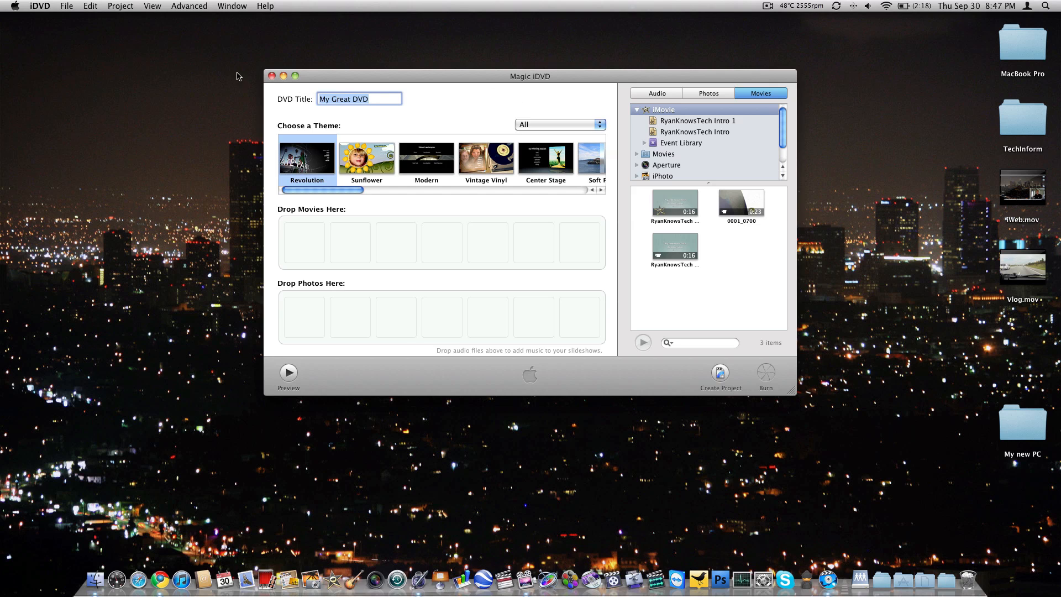
# Step: Close the Magic iDVD window to return to the startup choices
pyautogui.click(272, 77)
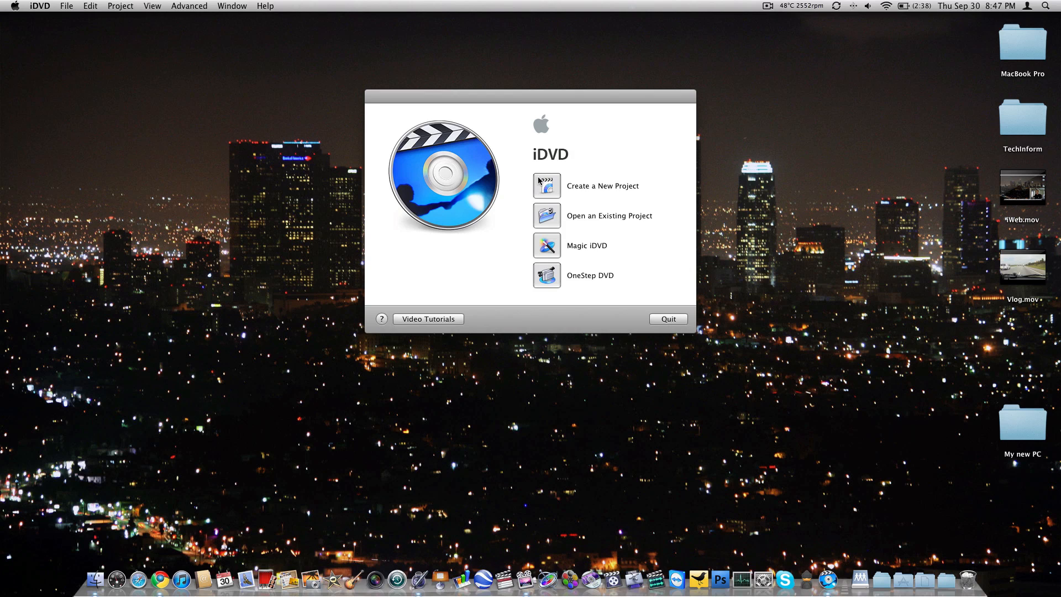
pyautogui.moveTo(549, 180)
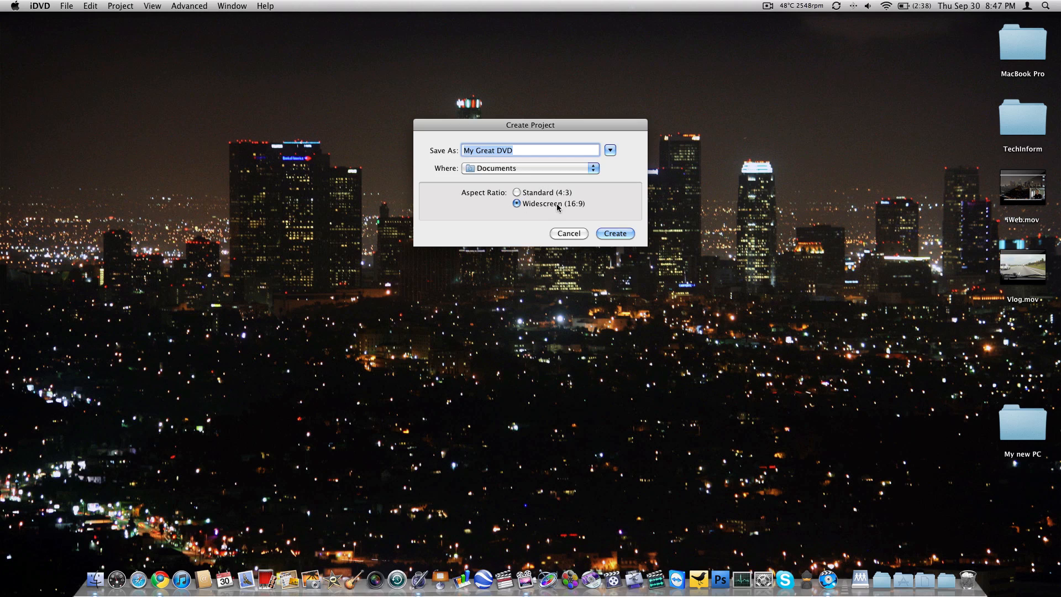
pyautogui.moveTo(522, 162)
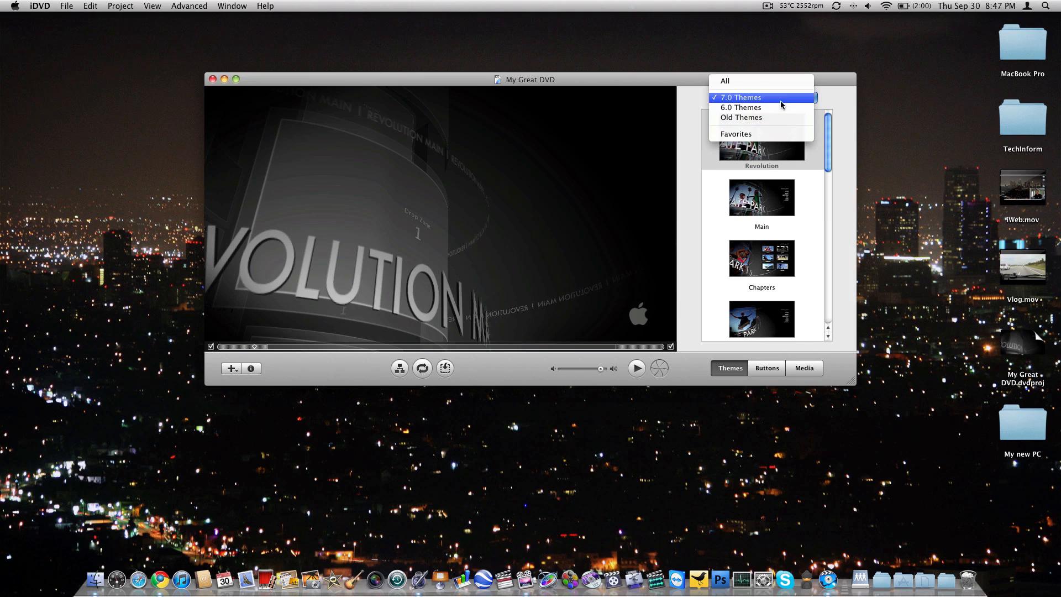
# Step: List all themes, preview the Revolution Chapters design with motion, then apply Revolution Extras
pyautogui.click(741, 117)
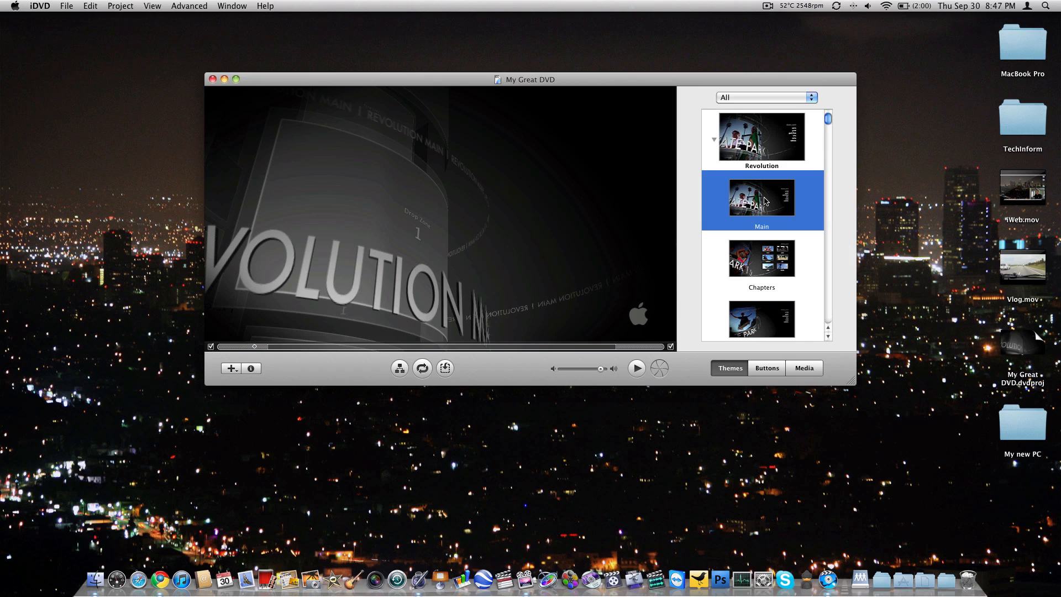
pyautogui.click(762, 257)
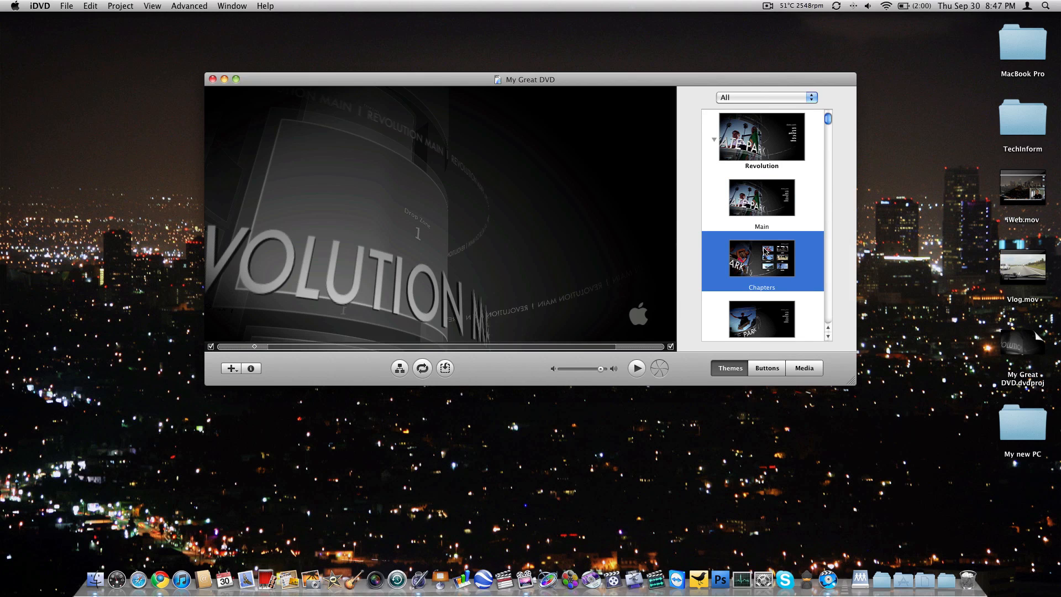
pyautogui.click(761, 261)
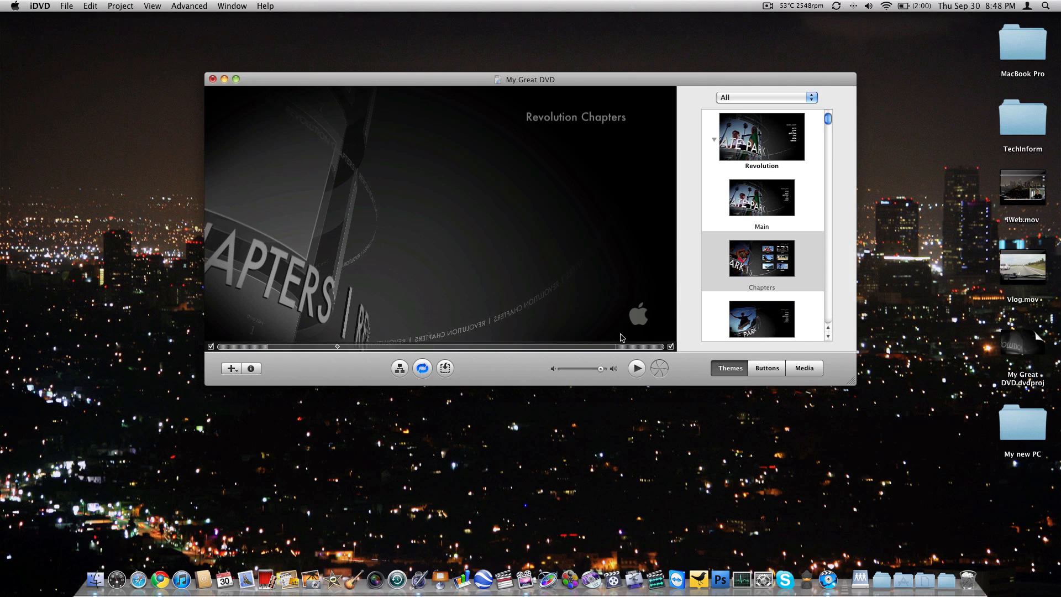
pyautogui.scroll(-3)
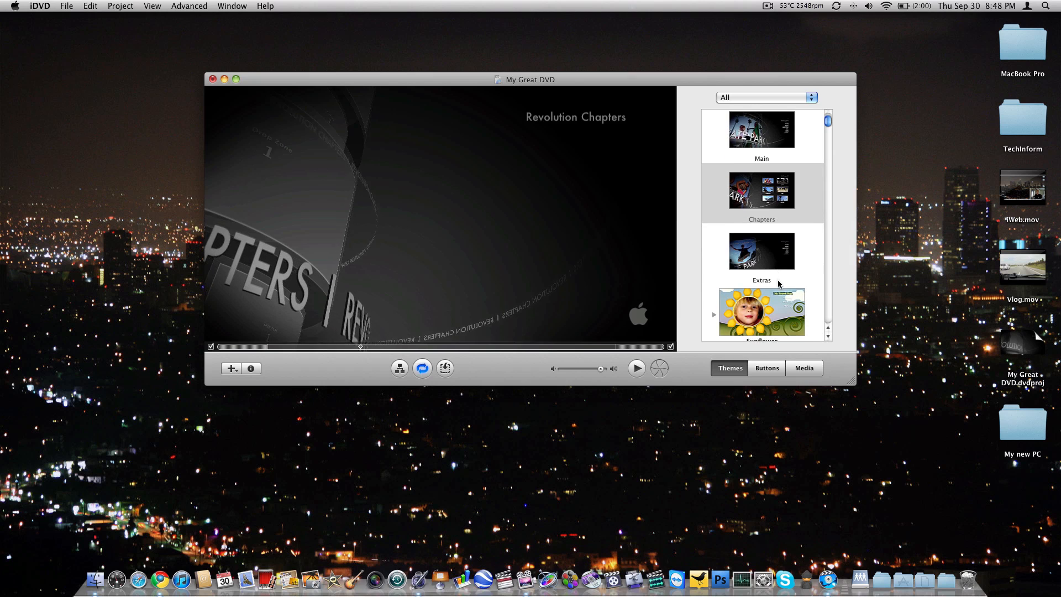
pyautogui.click(762, 251)
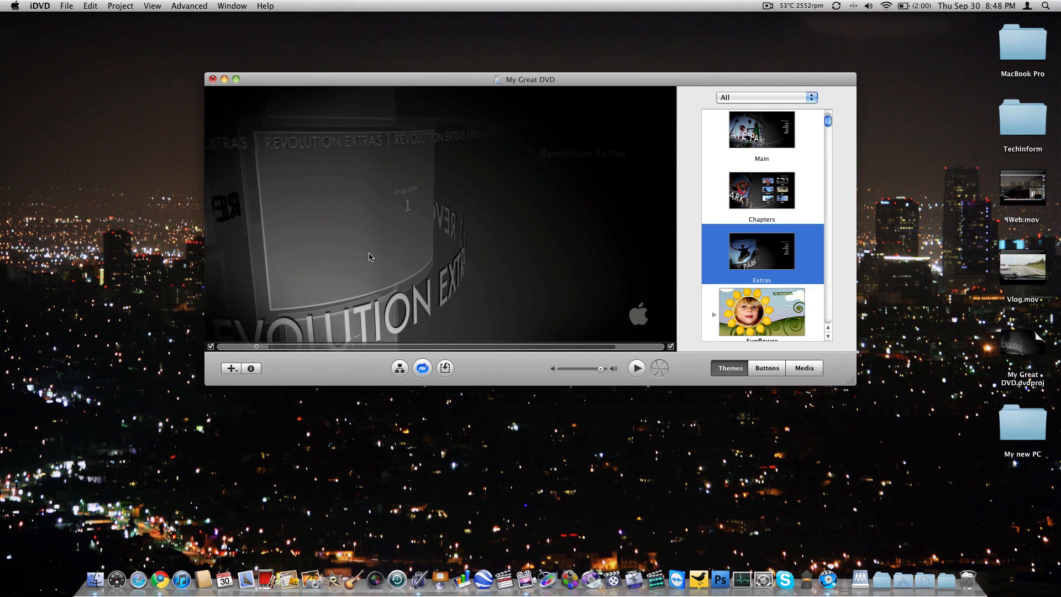
# Step: Edit the Revolution Extras title so it reads 'iDVD Review'
pyautogui.click(583, 152)
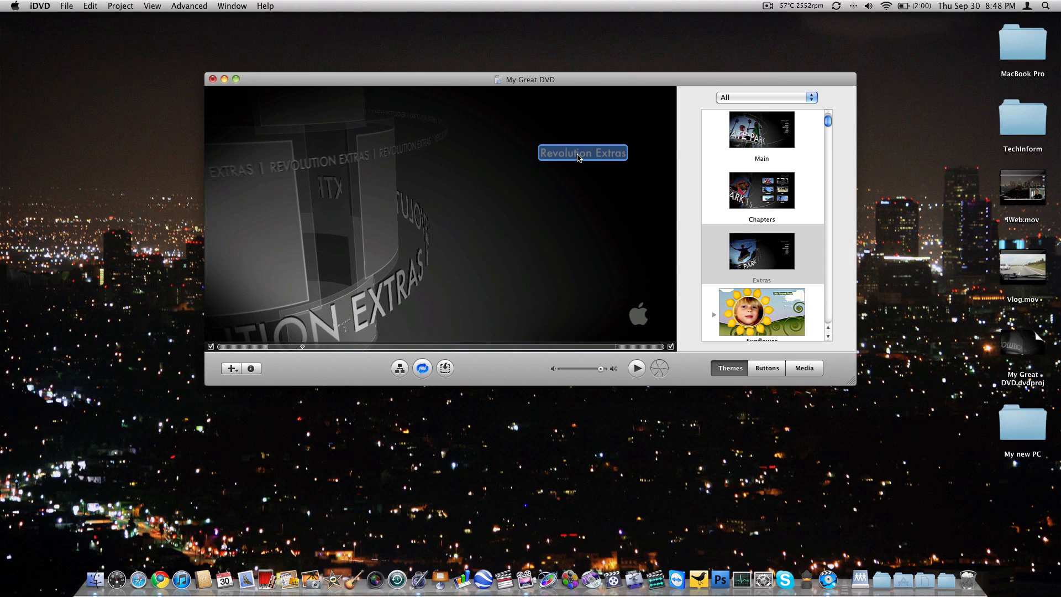
pyautogui.doubleClick(582, 152)
pyautogui.write('iDVD Review')
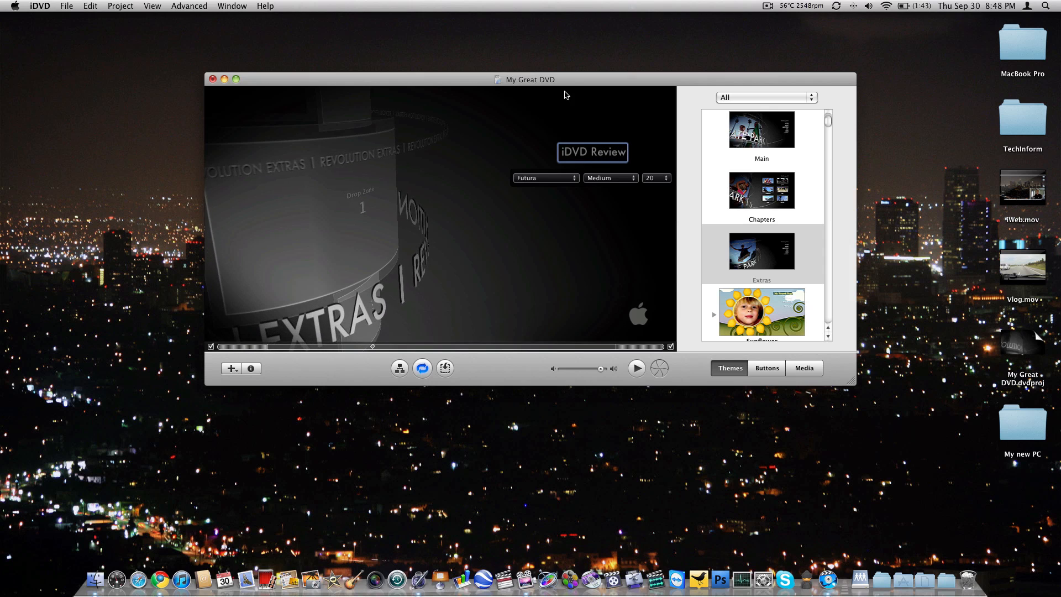
pyautogui.click(609, 177)
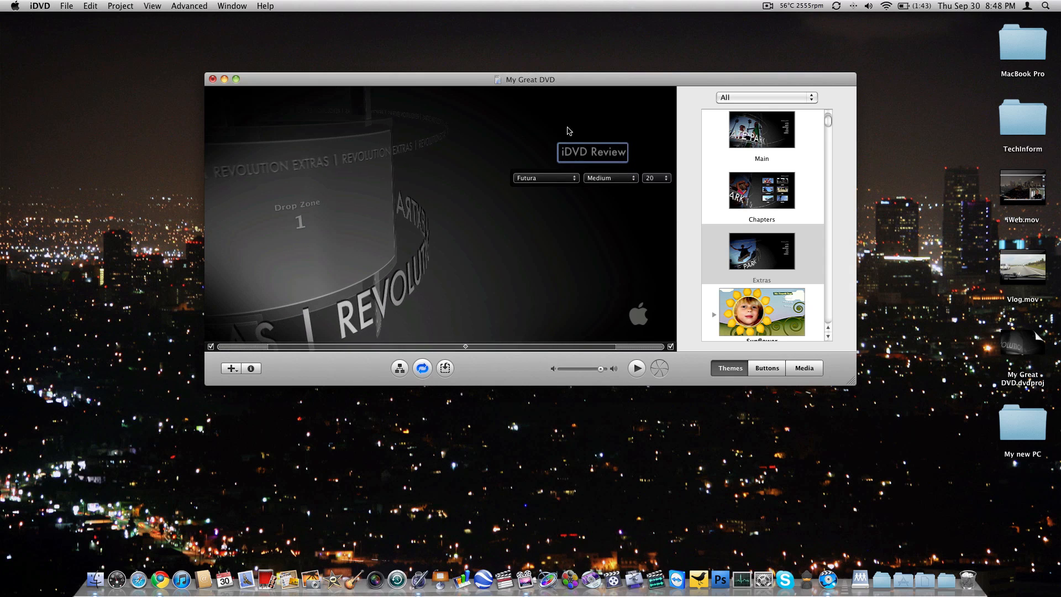
pyautogui.click(593, 125)
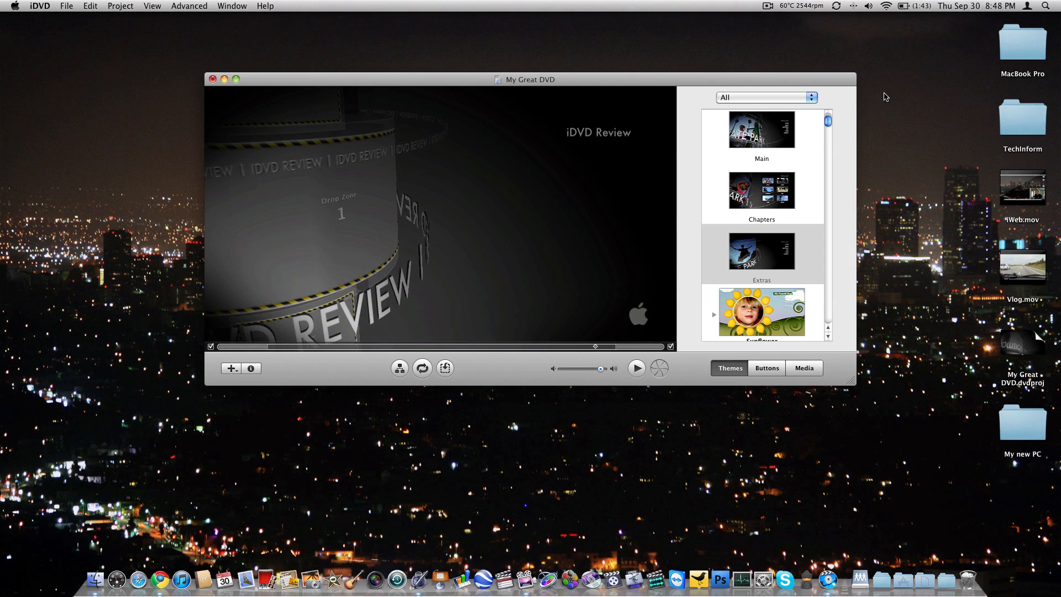
pyautogui.moveTo(538, 234)
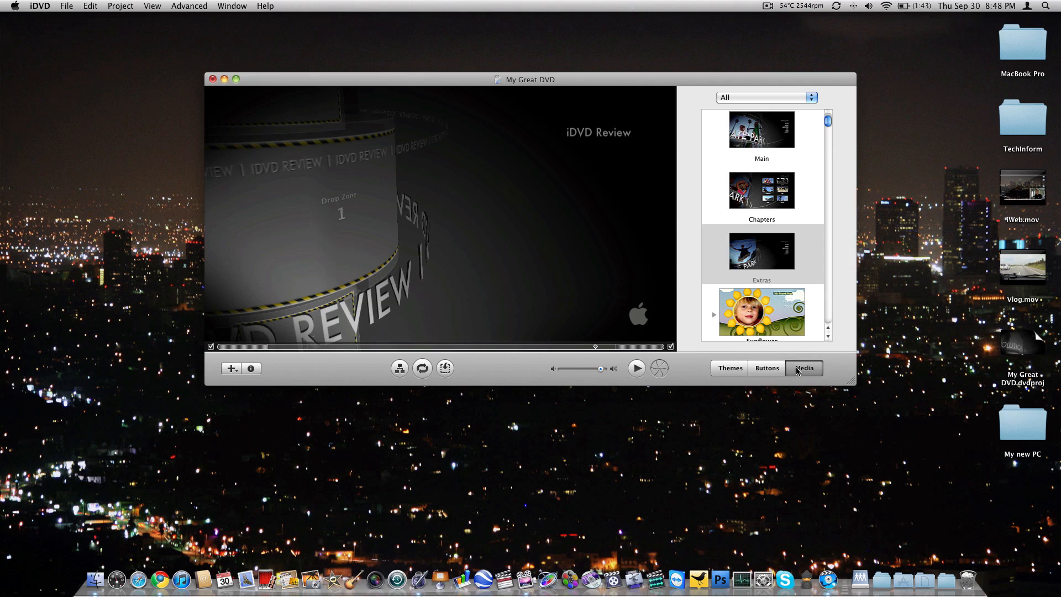
# Step: Browse the iPhoto library in the Media Photos pane down to the Aruba 2009 pictures
pyautogui.click(804, 367)
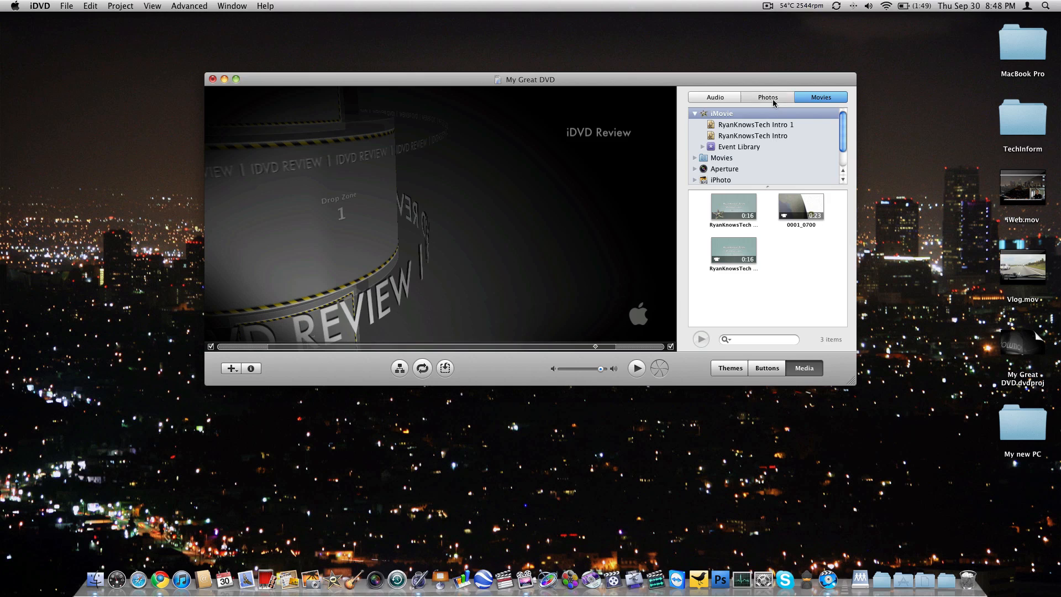
pyautogui.click(767, 98)
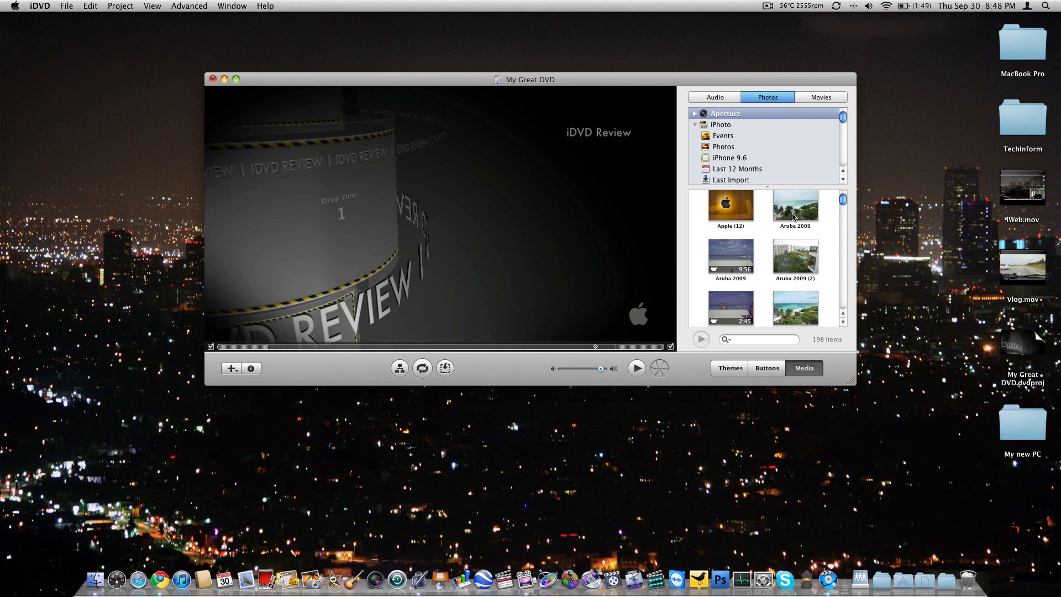
pyautogui.scroll(-3)
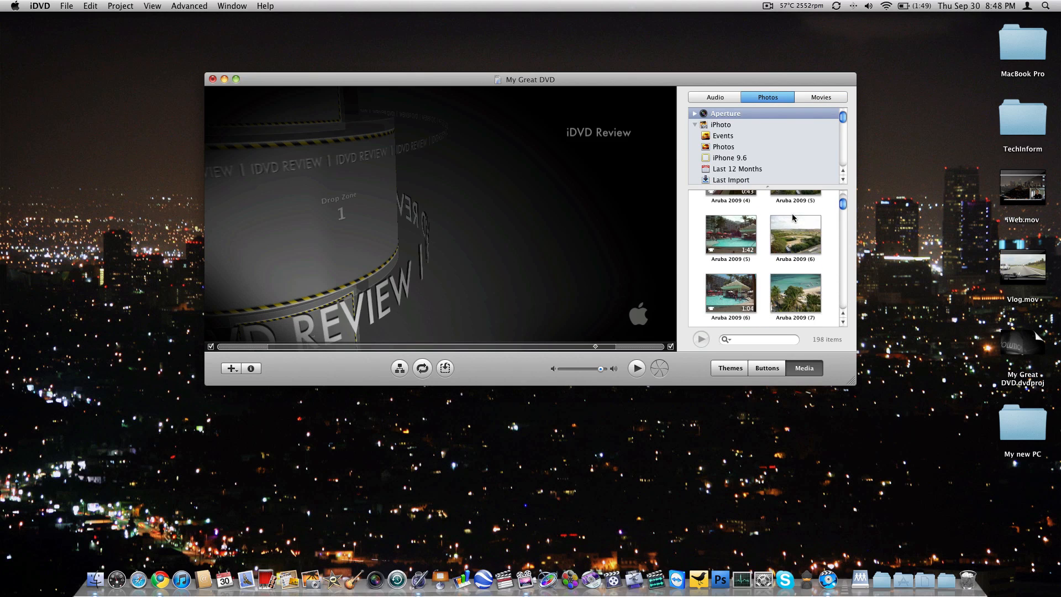
pyautogui.scroll(-3)
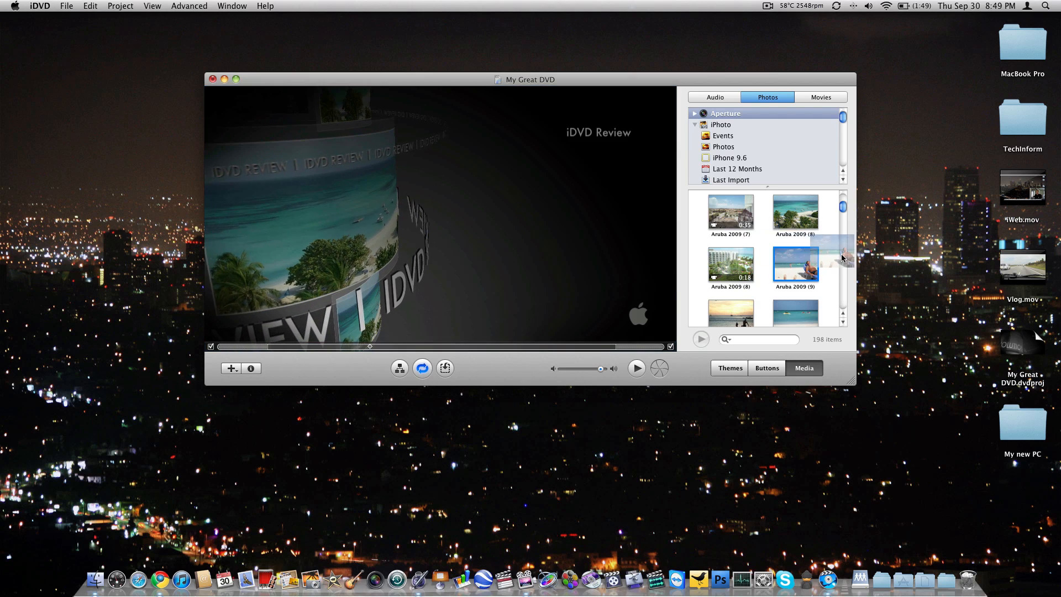
pyautogui.scroll(-3)
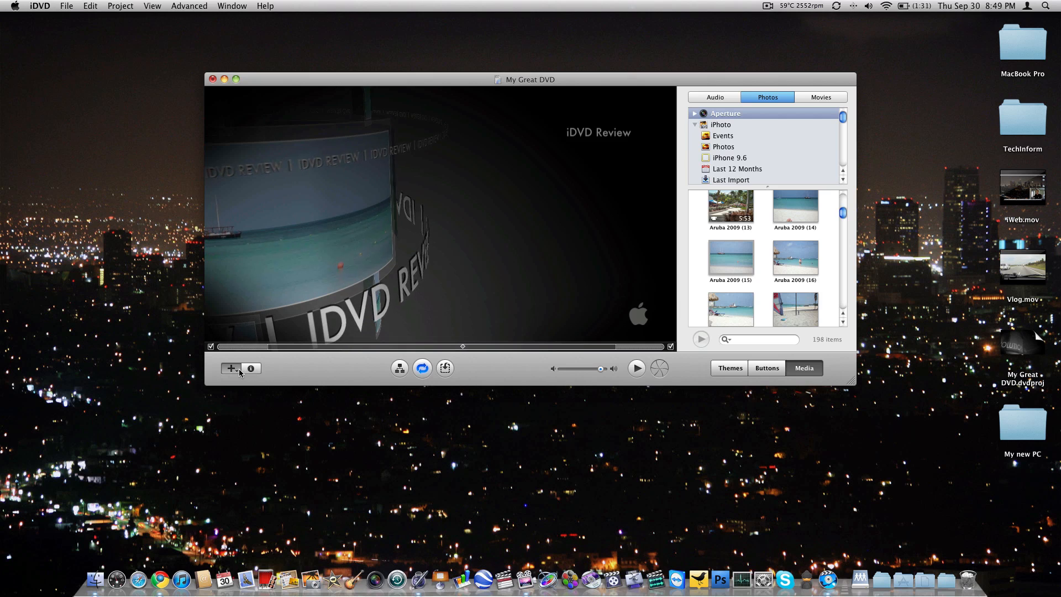
pyautogui.click(231, 369)
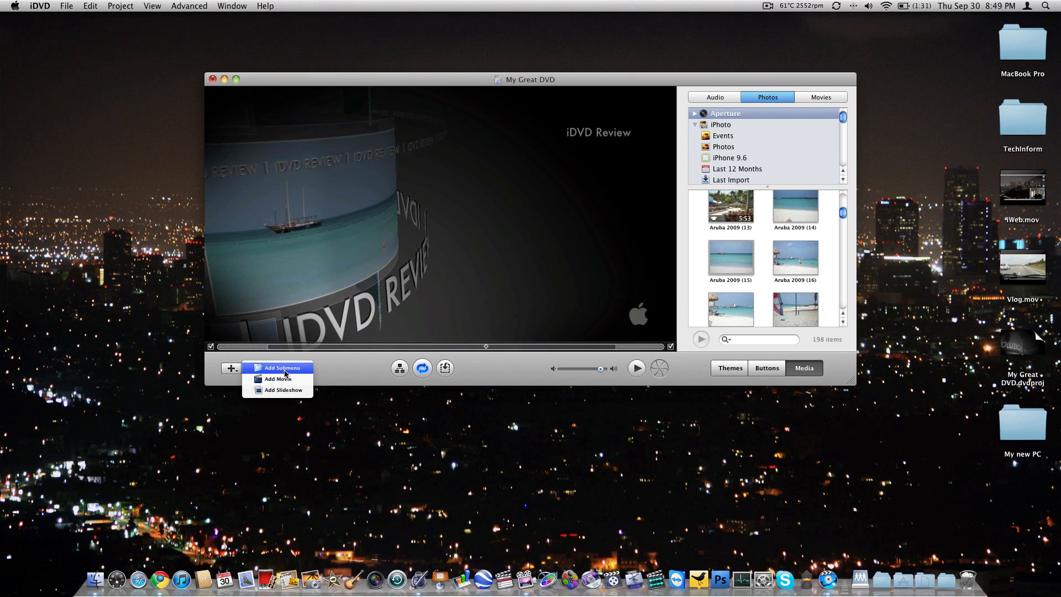
pyautogui.moveTo(279, 379)
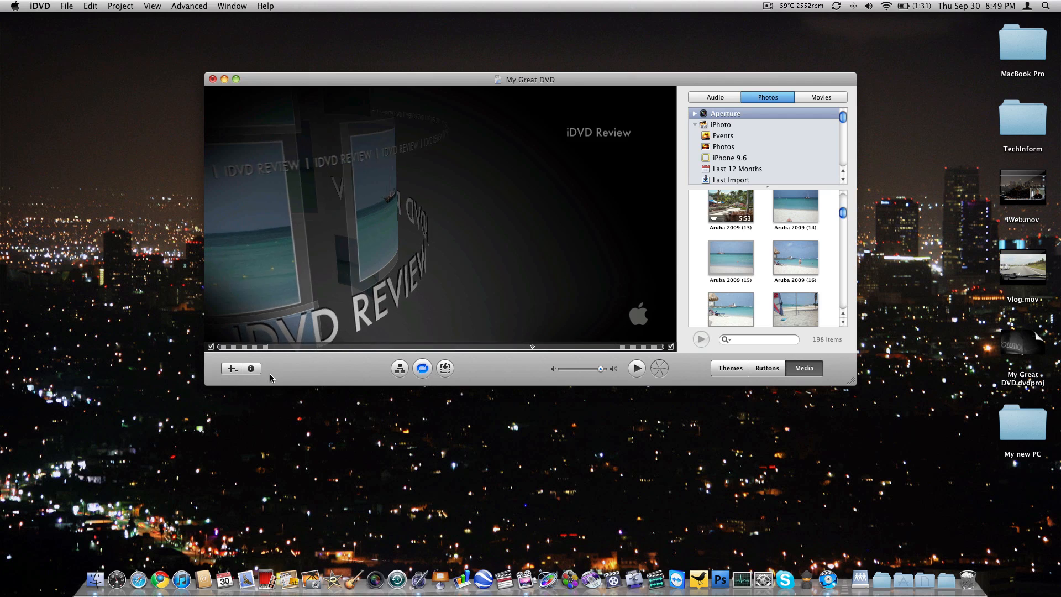
pyautogui.click(251, 368)
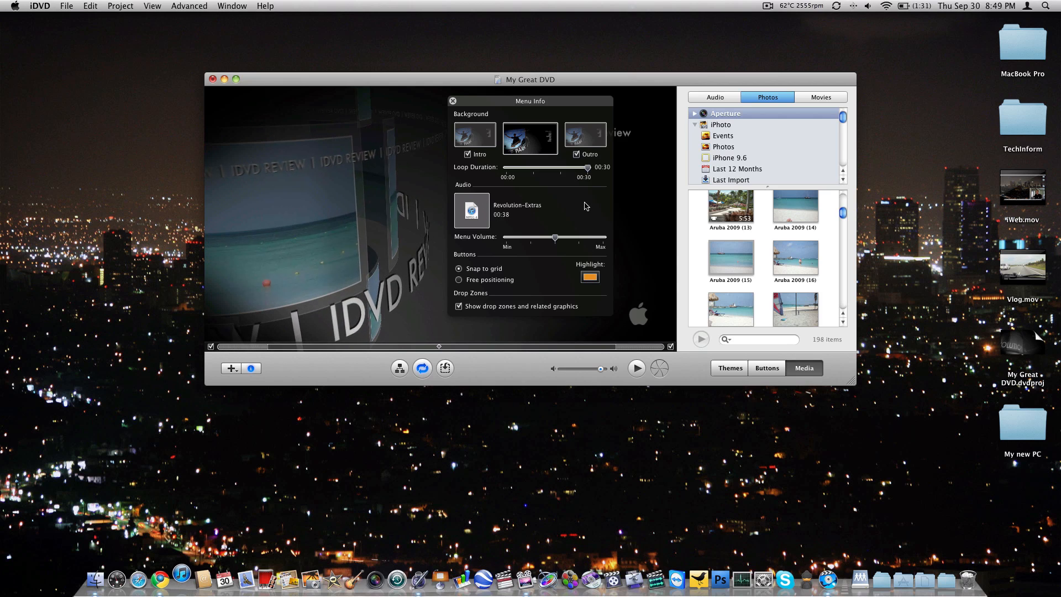
pyautogui.click(180, 581)
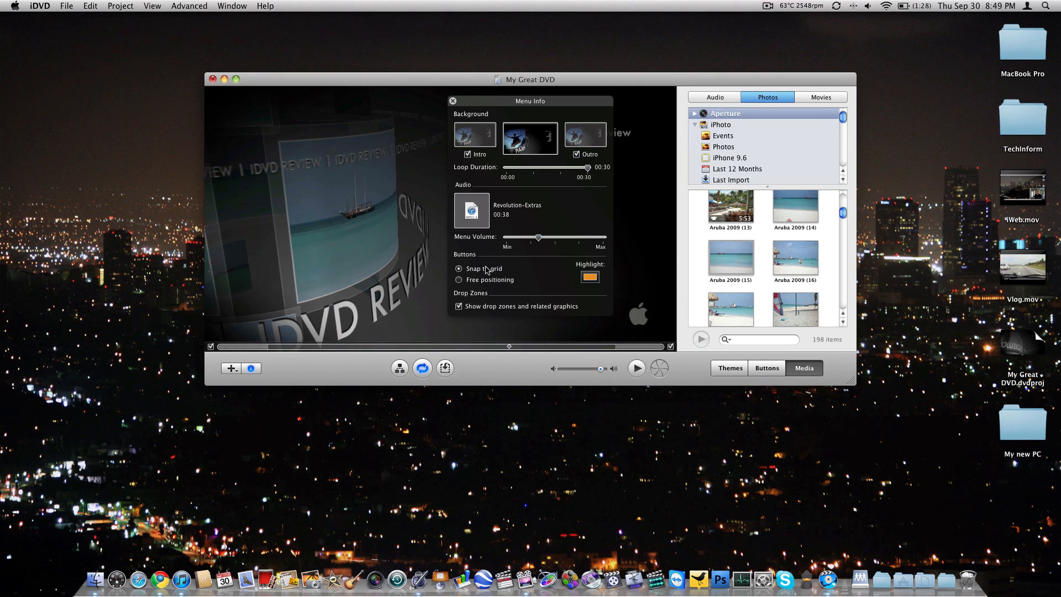
pyautogui.click(460, 279)
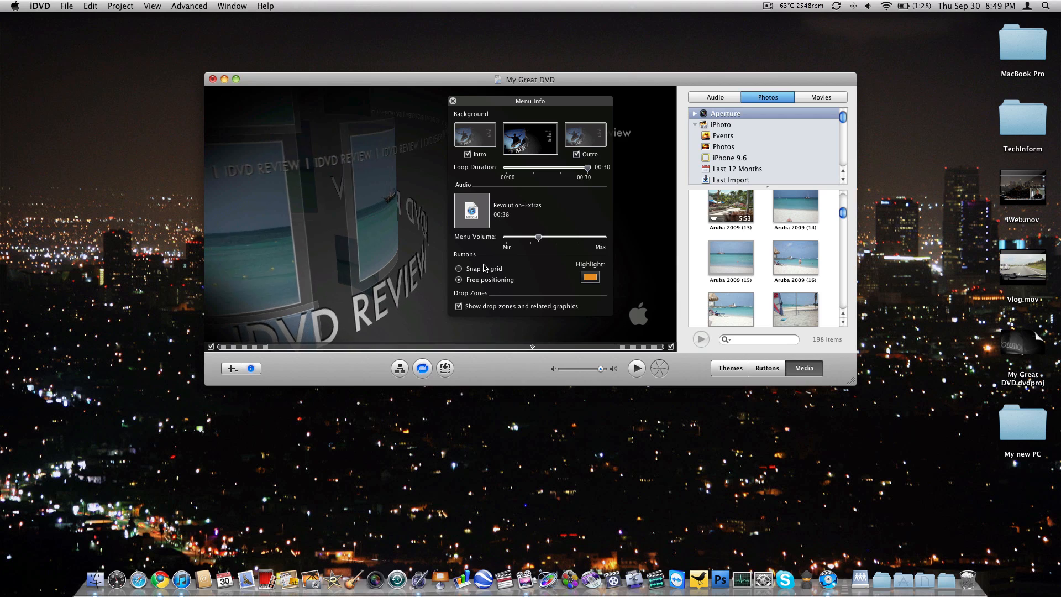
pyautogui.click(589, 276)
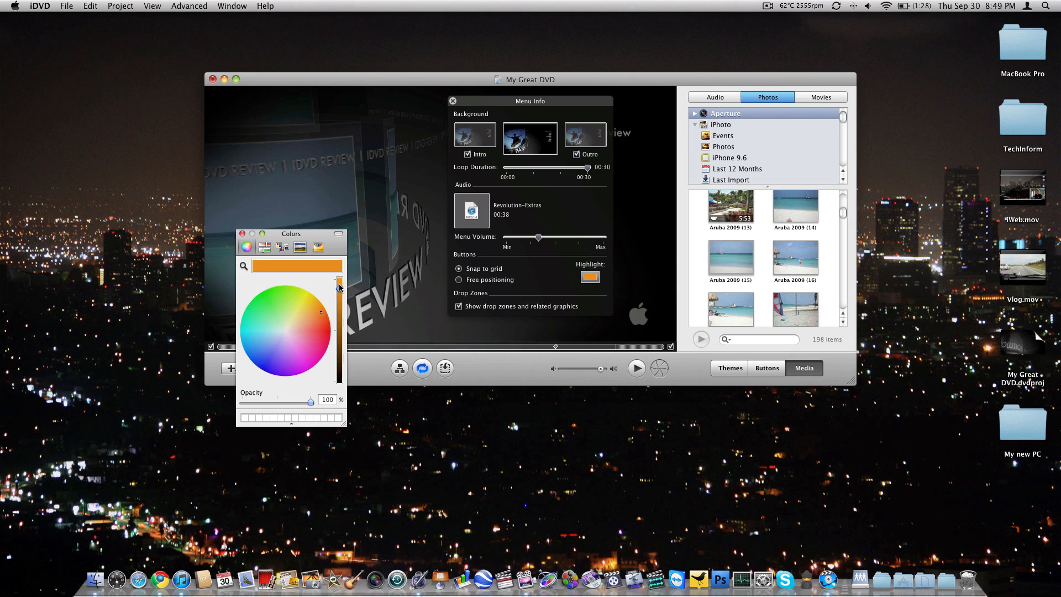
pyautogui.click(282, 247)
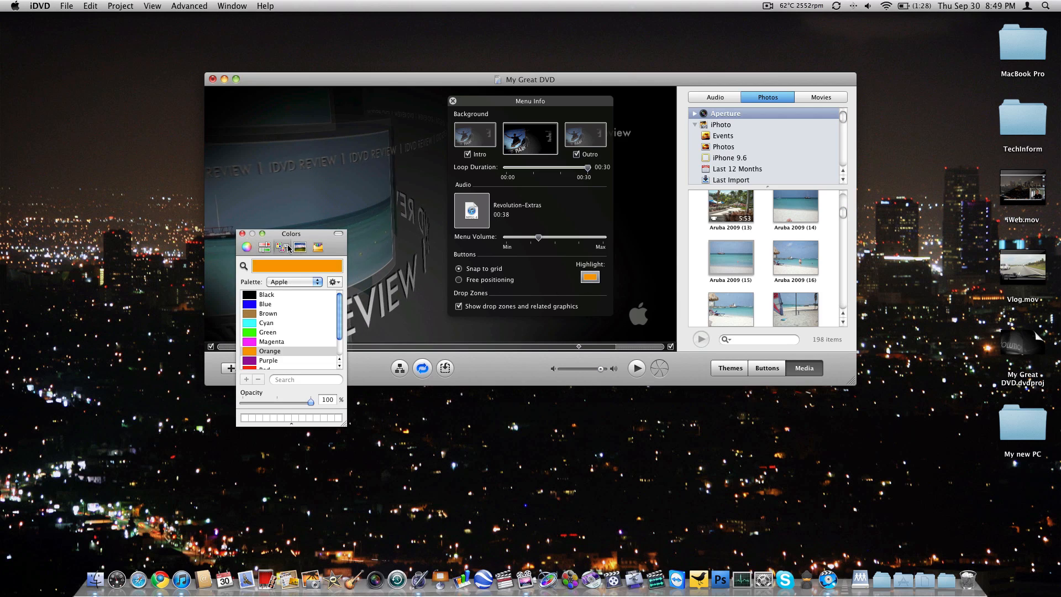
pyautogui.click(253, 234)
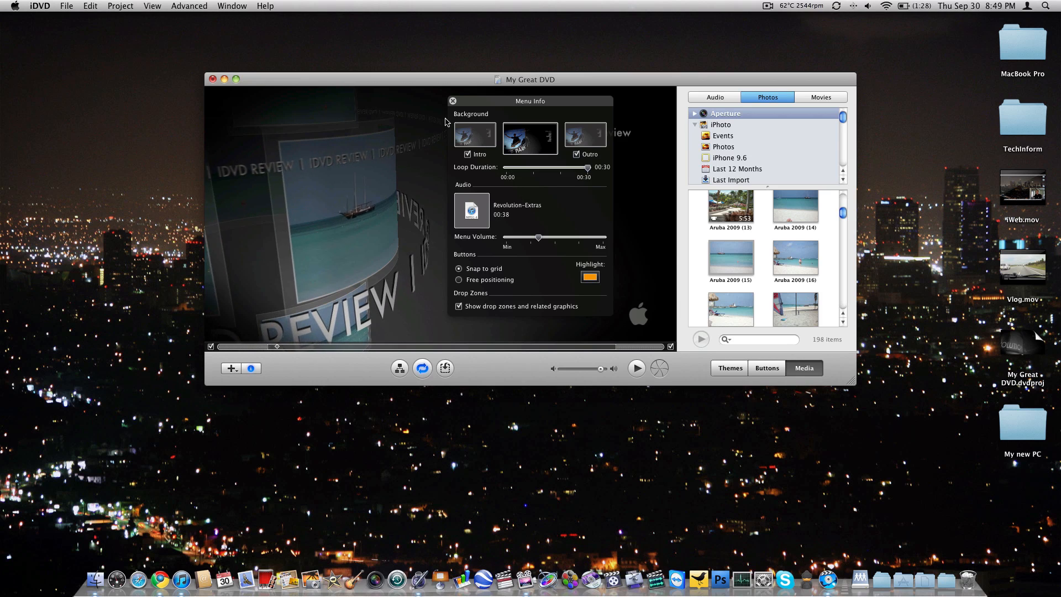
pyautogui.click(453, 100)
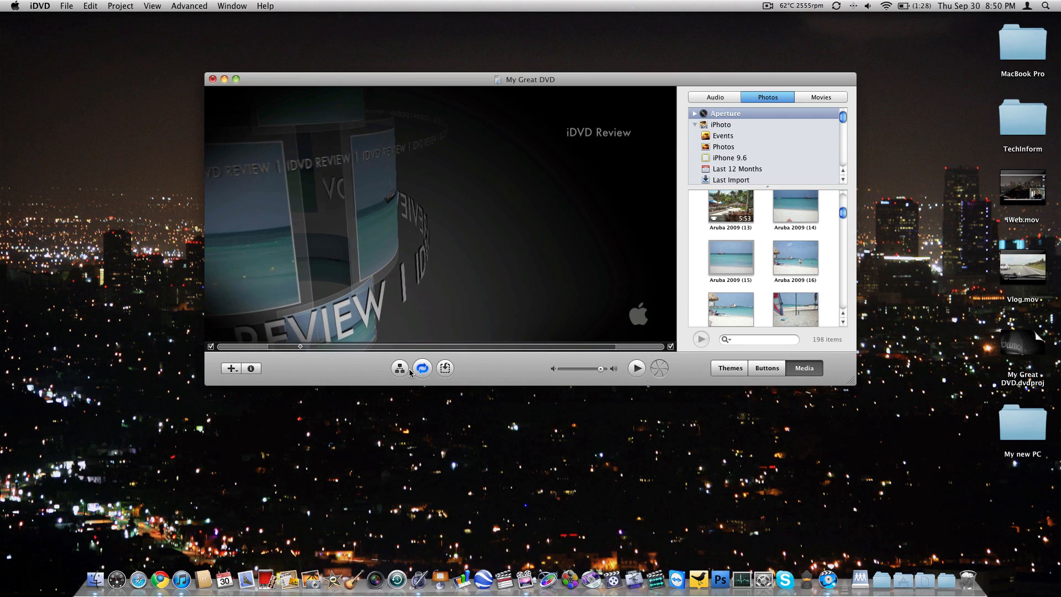
# Step: Check the project map, return to the menu and bring up its drop zone editor
pyautogui.click(400, 368)
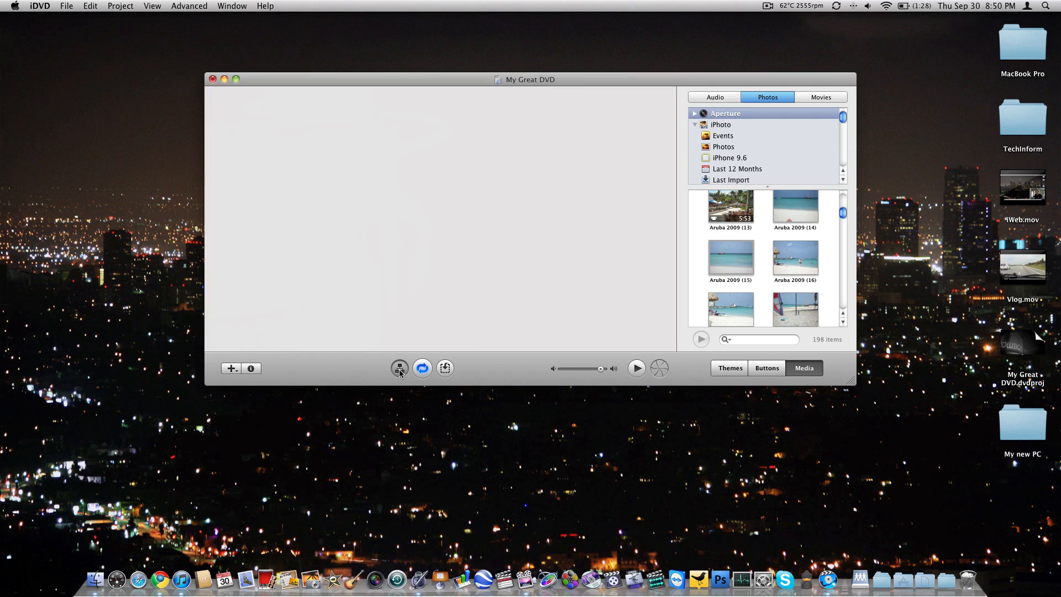
pyautogui.click(399, 369)
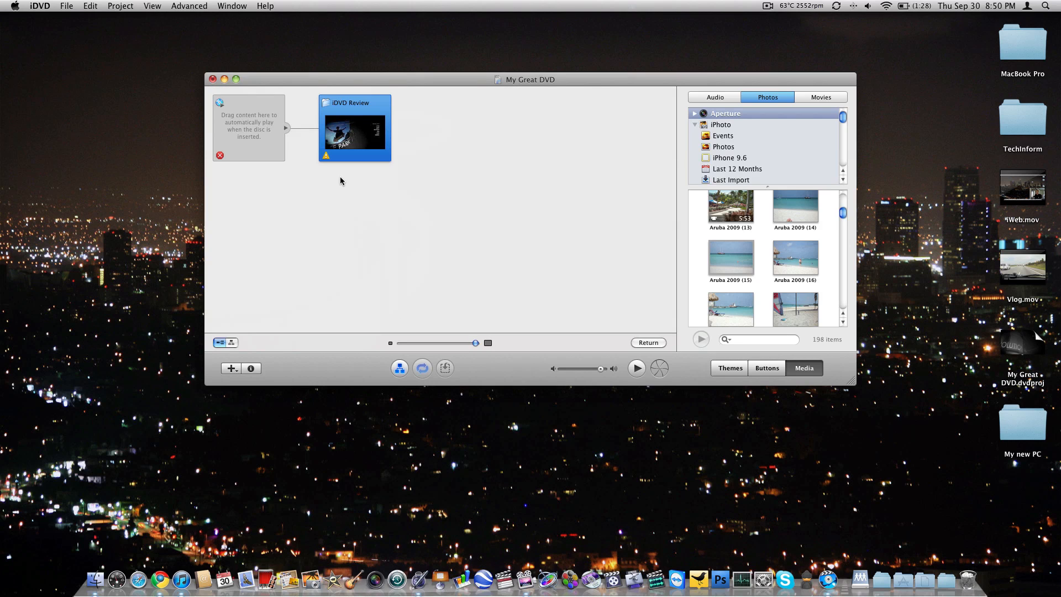
pyautogui.moveTo(424, 182)
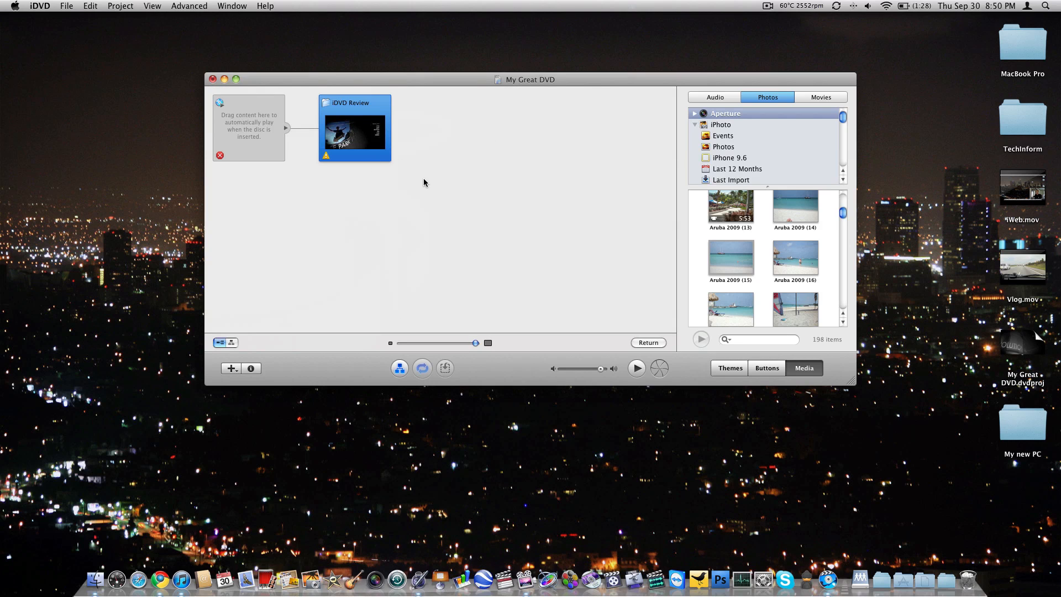
pyautogui.moveTo(412, 315)
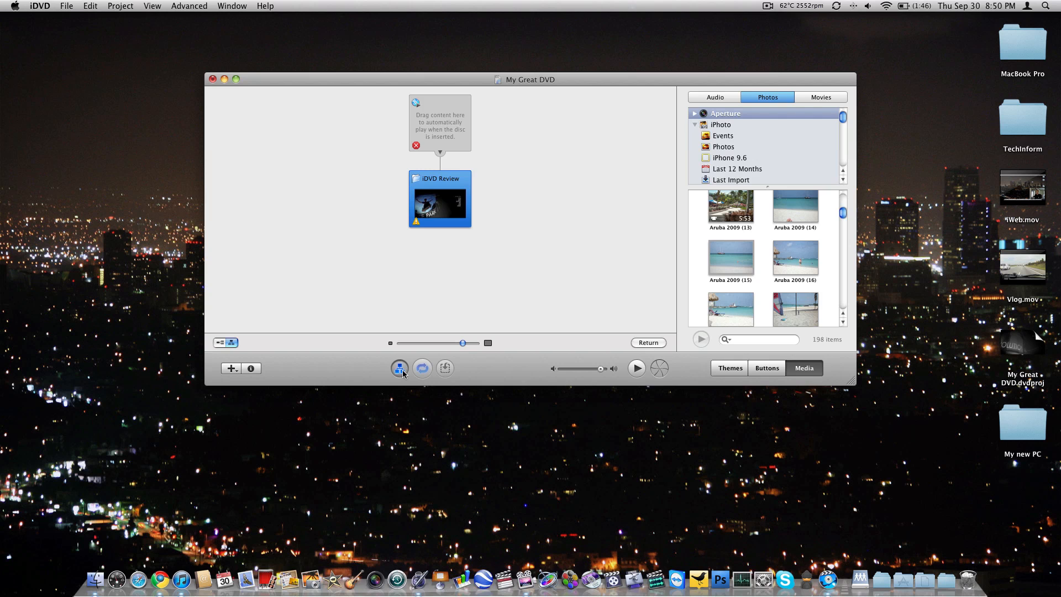
pyautogui.click(399, 368)
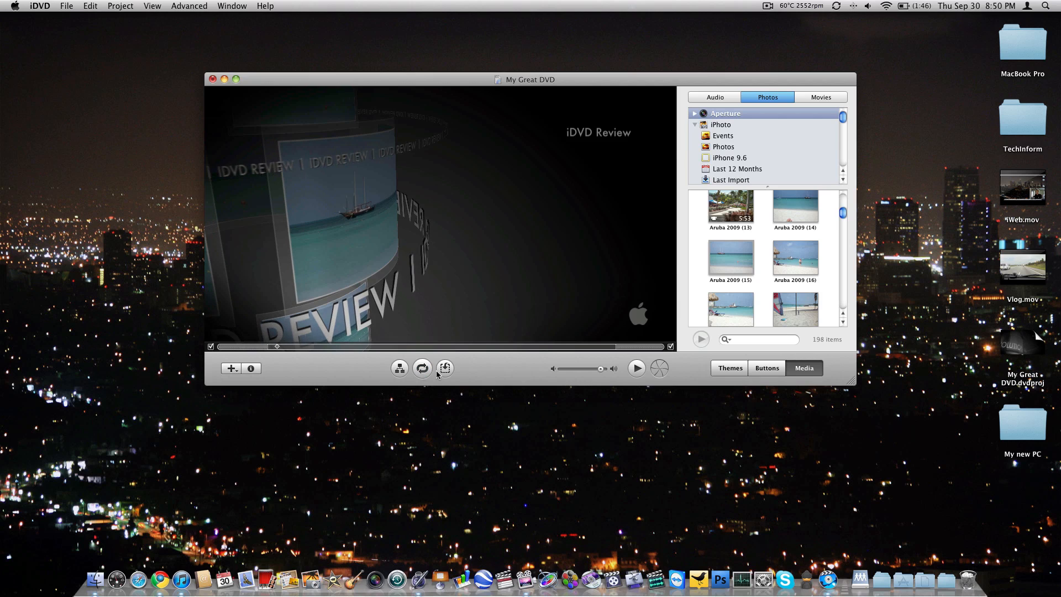
pyautogui.click(444, 367)
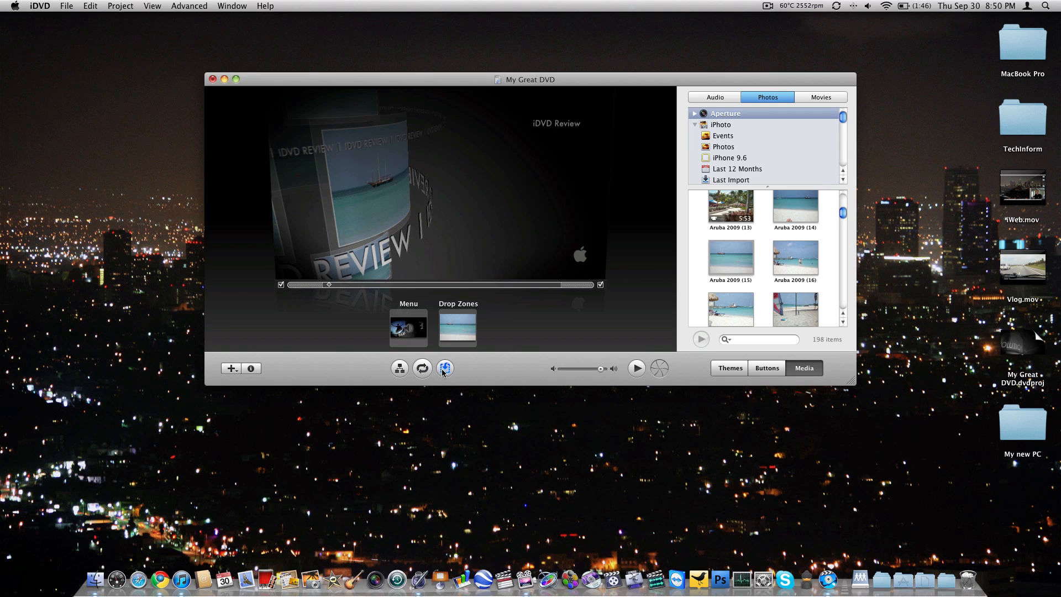
# Step: Replace the beach shot with the Aruba hotel pool photo in the drop zone and start the DVD preview
pyautogui.click(408, 327)
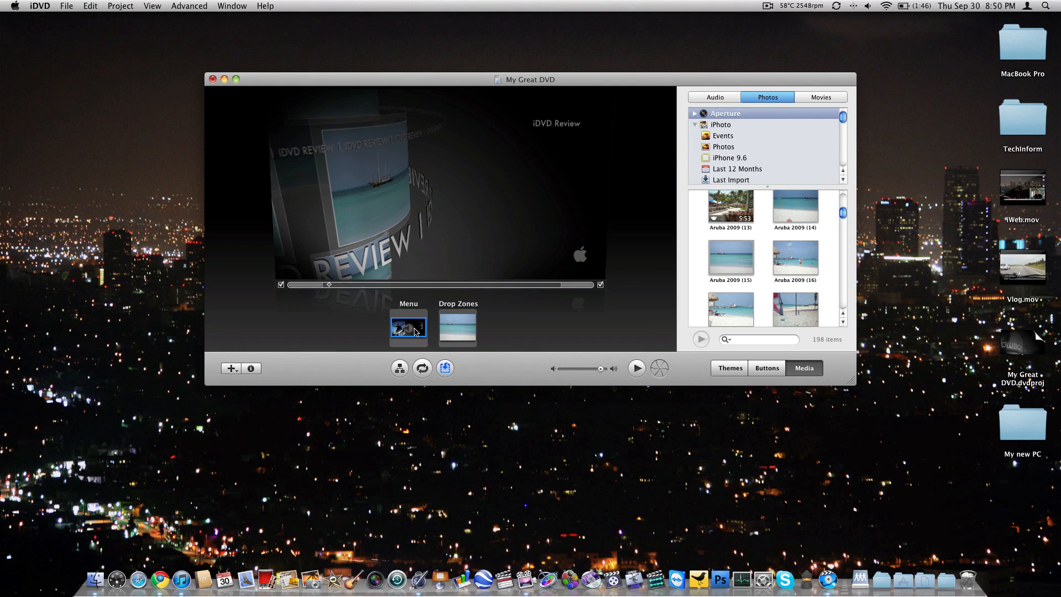
pyautogui.click(457, 327)
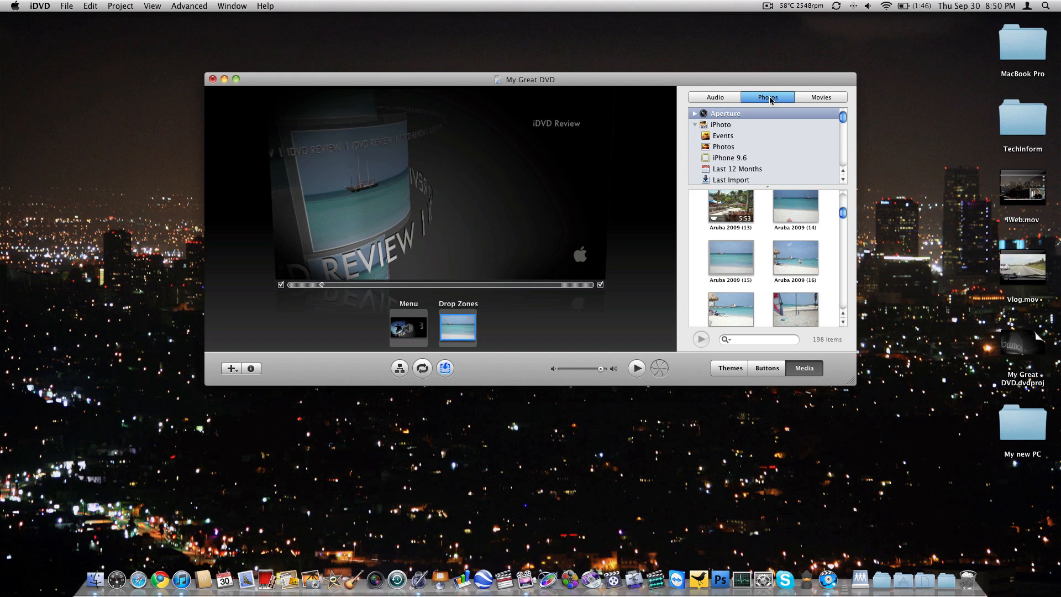
pyautogui.scroll(-3)
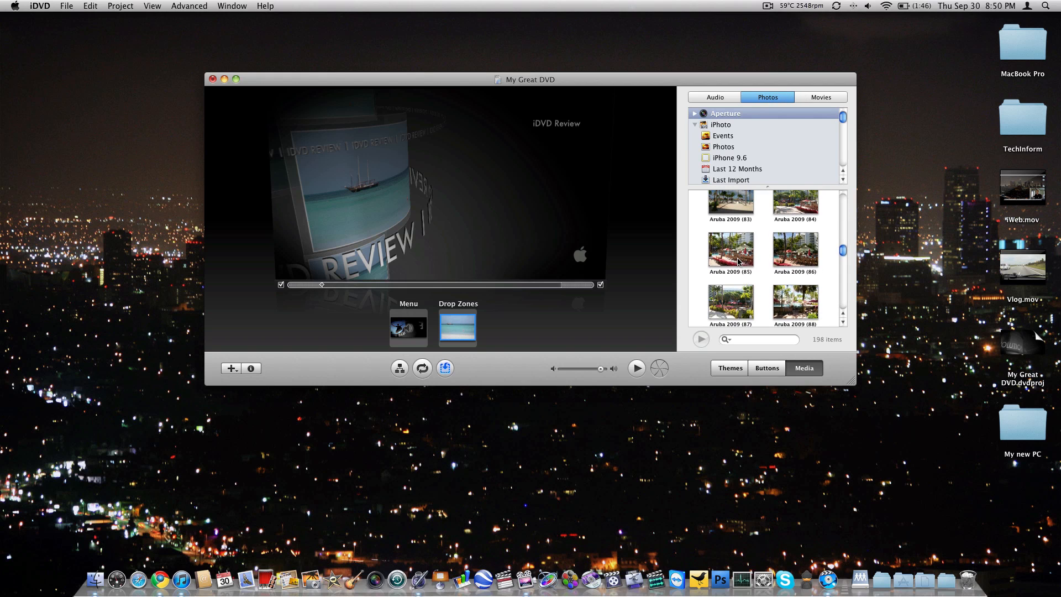
pyautogui.click(731, 251)
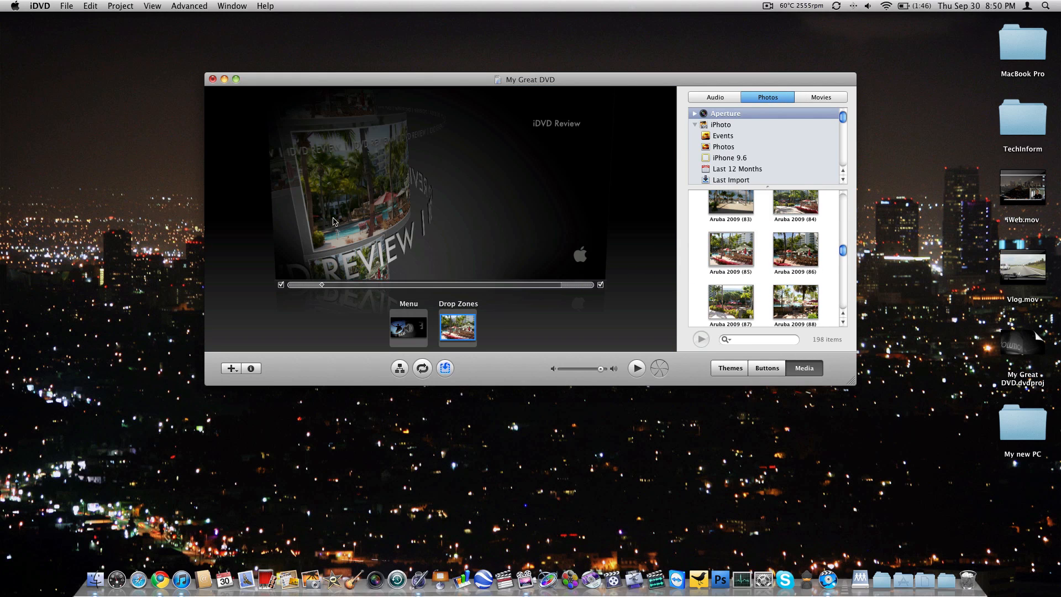
pyautogui.moveTo(598, 370)
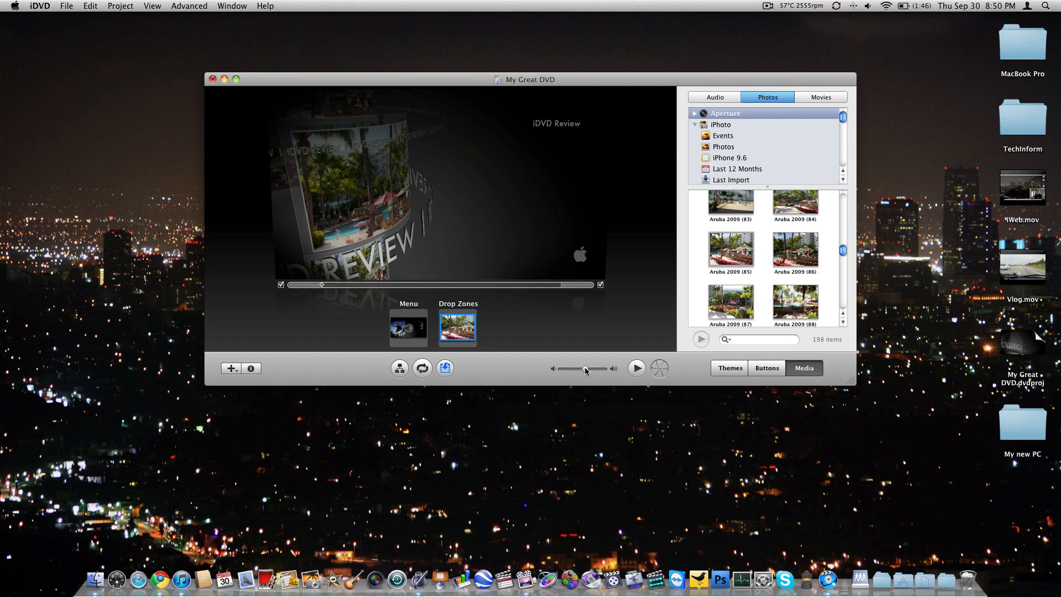
pyautogui.click(658, 368)
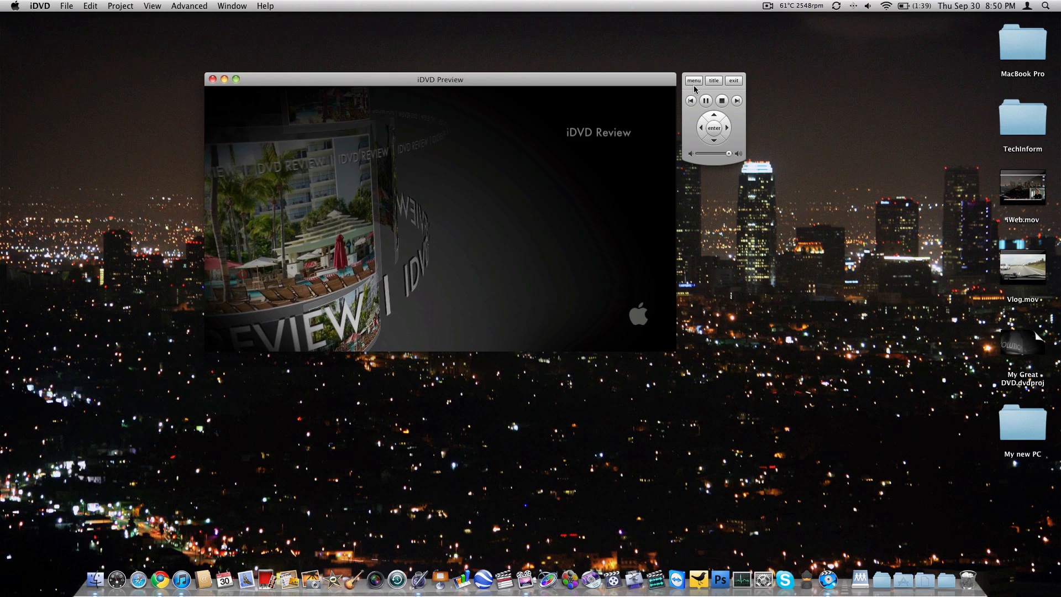
# Step: Exit the iDVD preview using the remote control
pyautogui.click(733, 81)
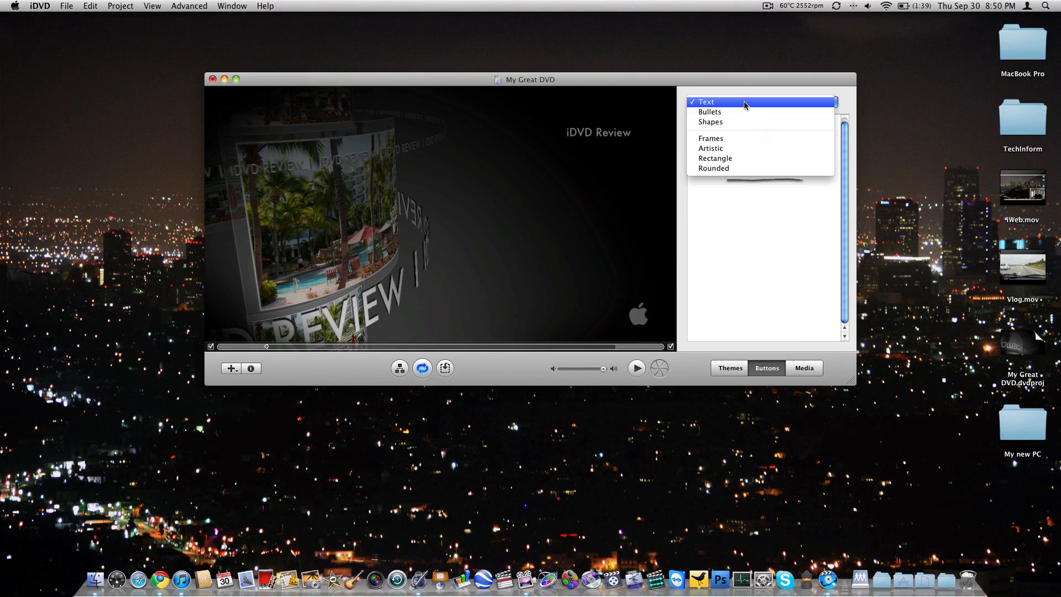
# Step: Browse the Bullets and Frames button styles, finishing on Rectangle
pyautogui.click(711, 112)
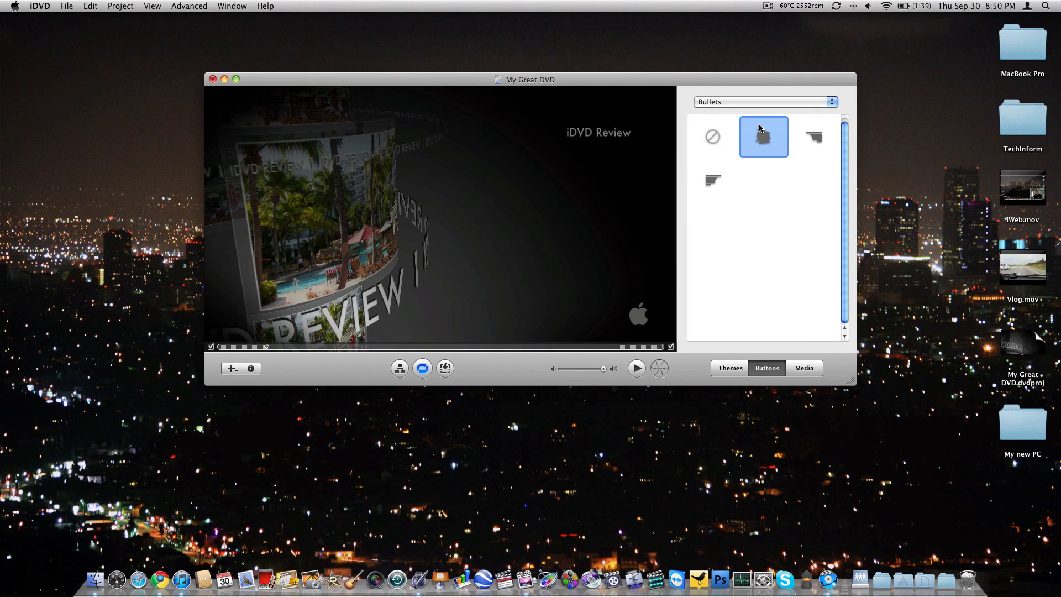
pyautogui.click(712, 179)
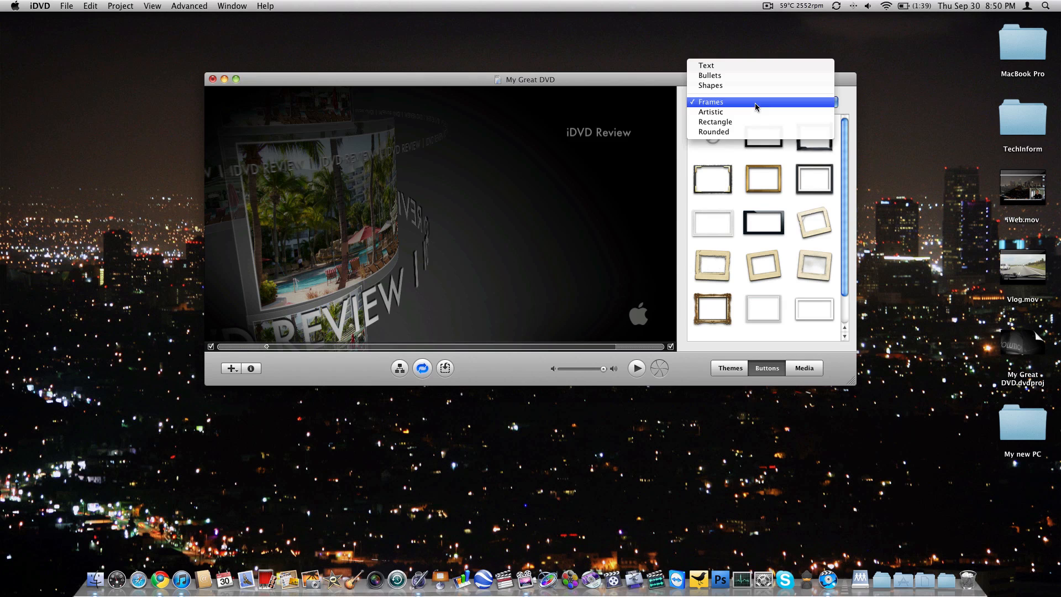
pyautogui.click(716, 122)
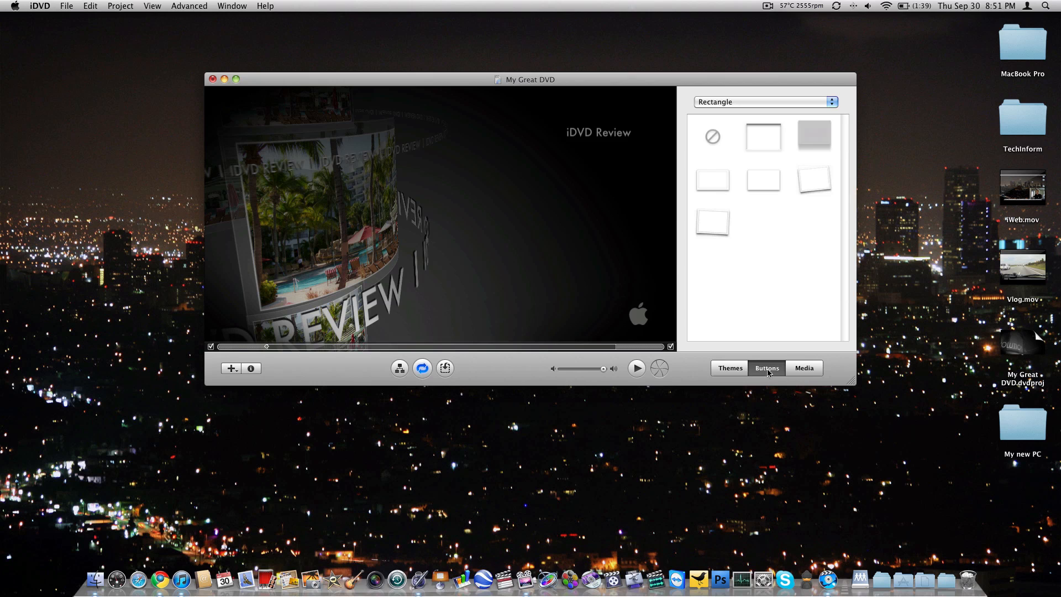
# Step: Check the Audio, Photos and Movies libraries, ending on the three iMovie clips
pyautogui.click(804, 367)
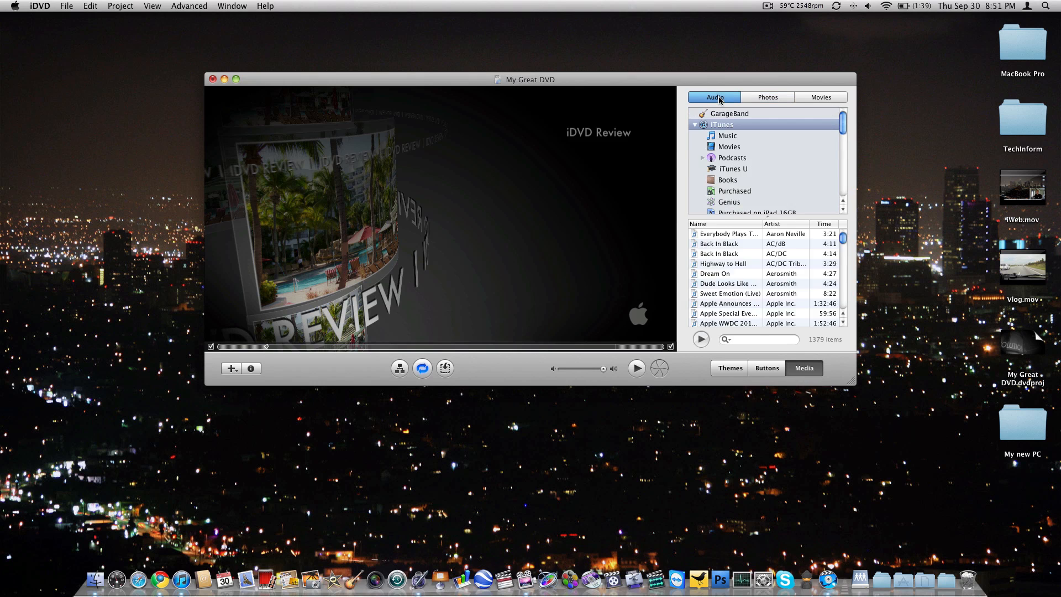
pyautogui.scroll(-3)
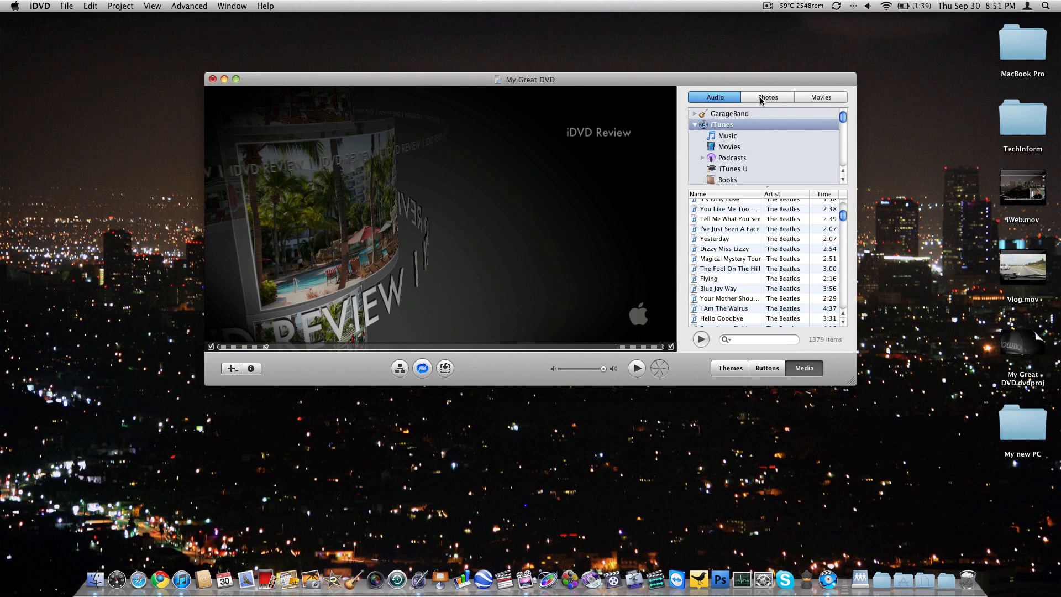
pyautogui.click(768, 97)
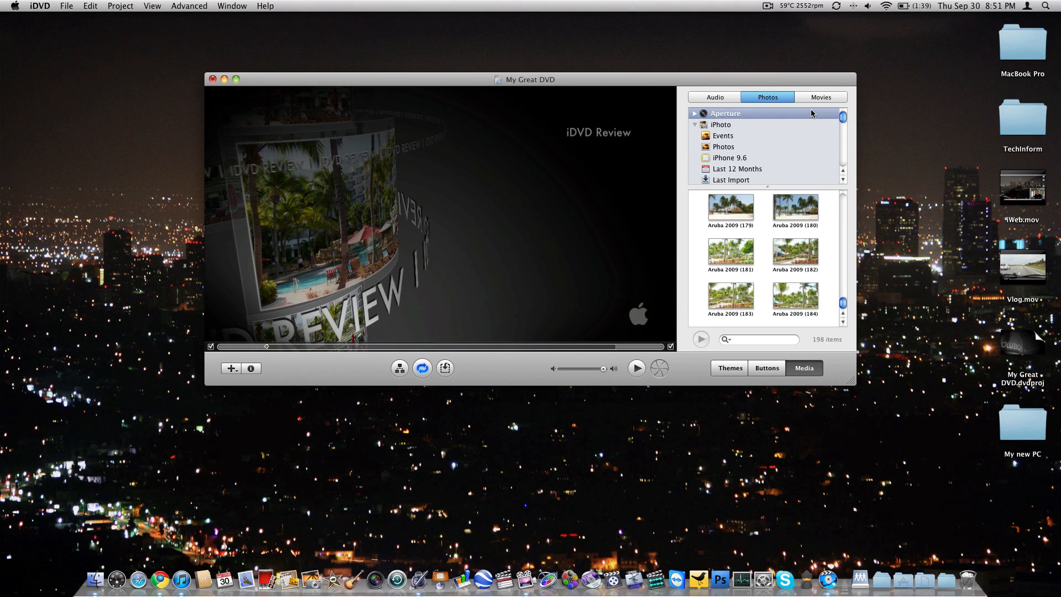
pyautogui.click(822, 98)
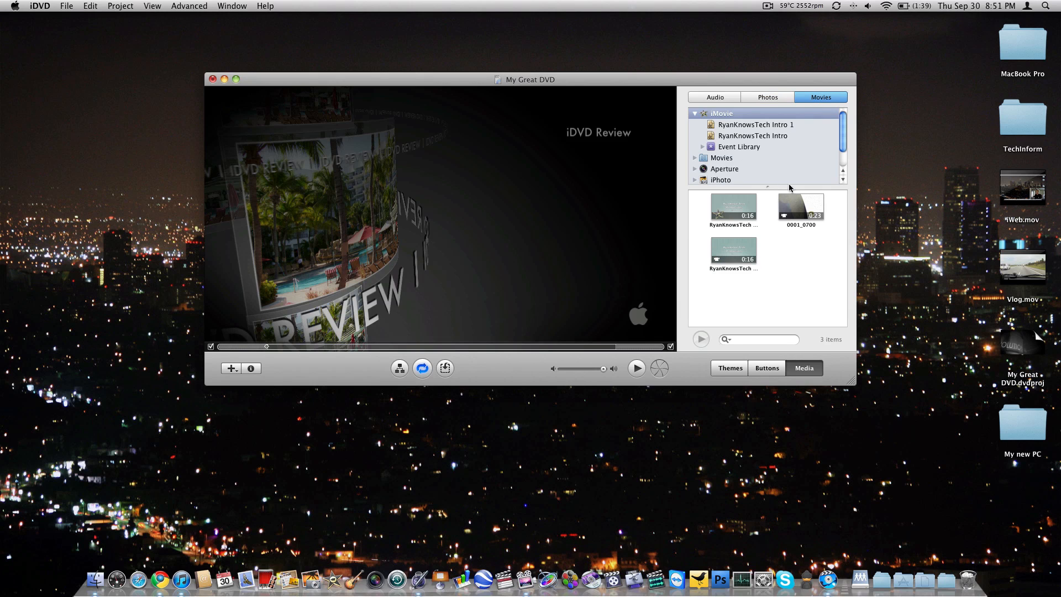
pyautogui.moveTo(731, 232)
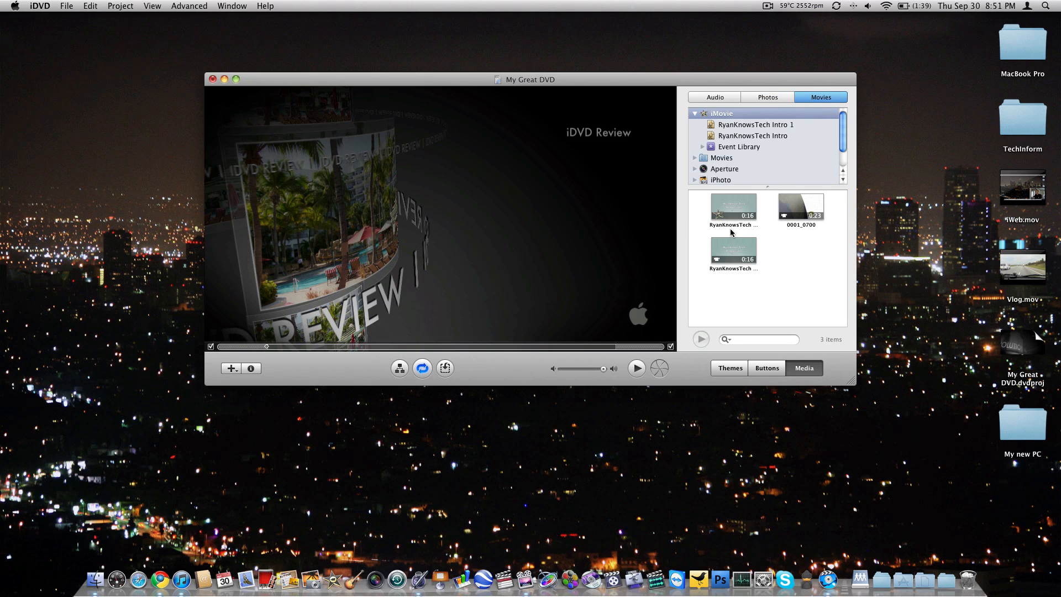
pyautogui.scroll(-3)
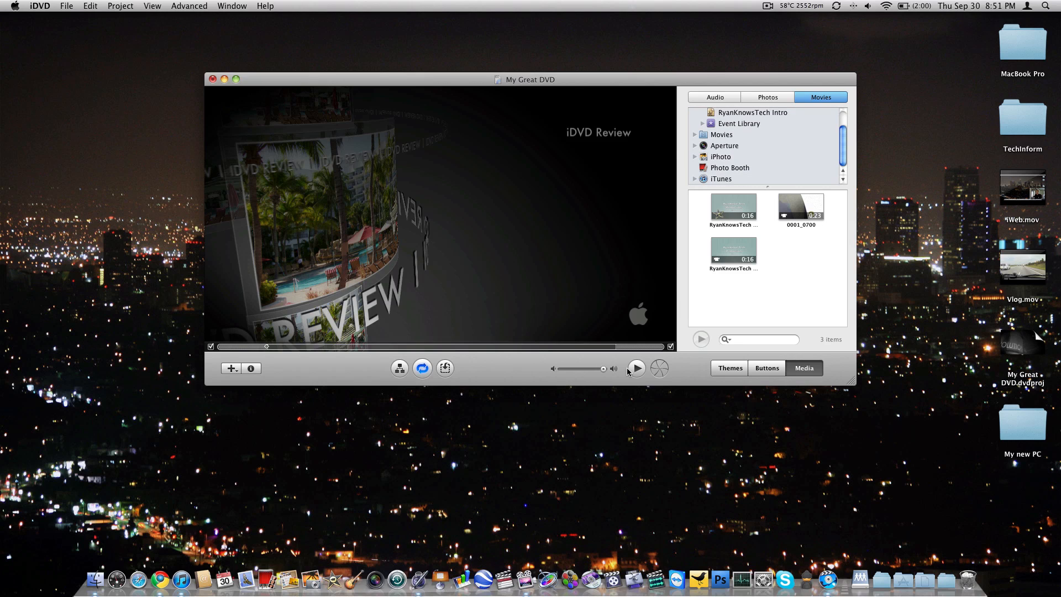
pyautogui.moveTo(660, 368)
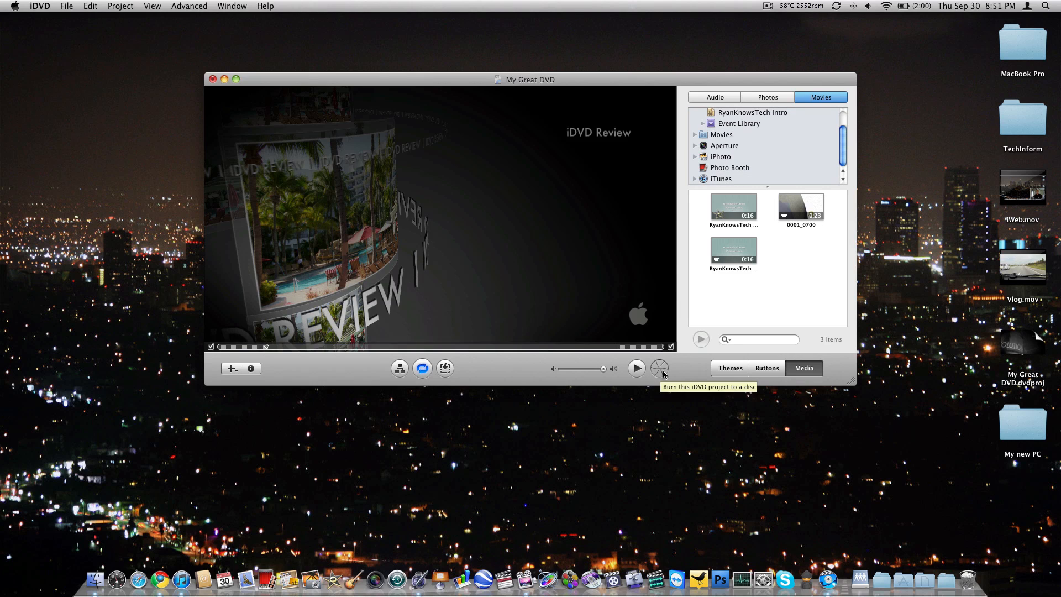
pyautogui.click(659, 368)
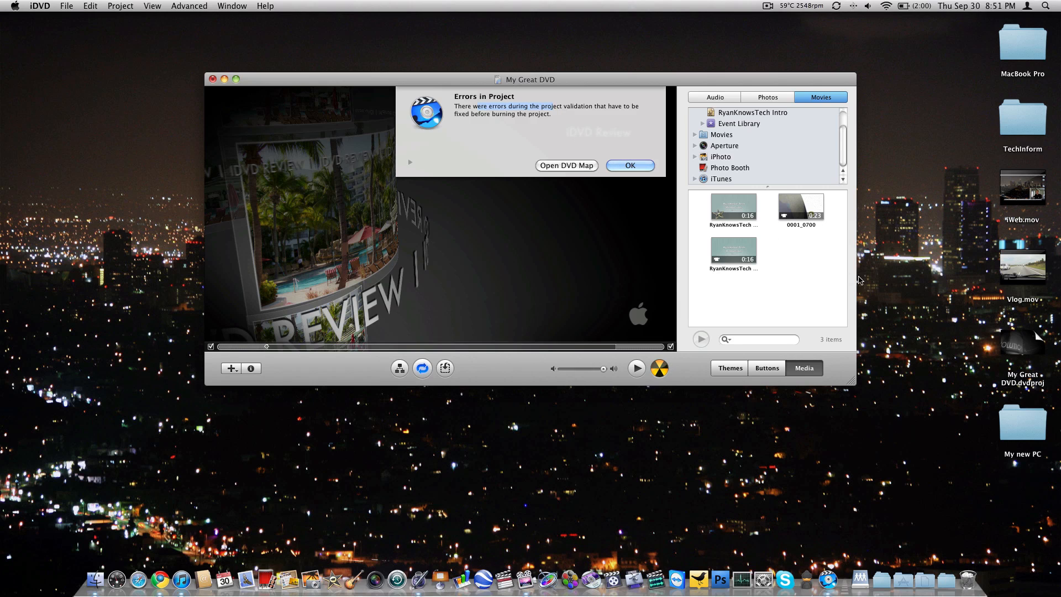
pyautogui.click(629, 165)
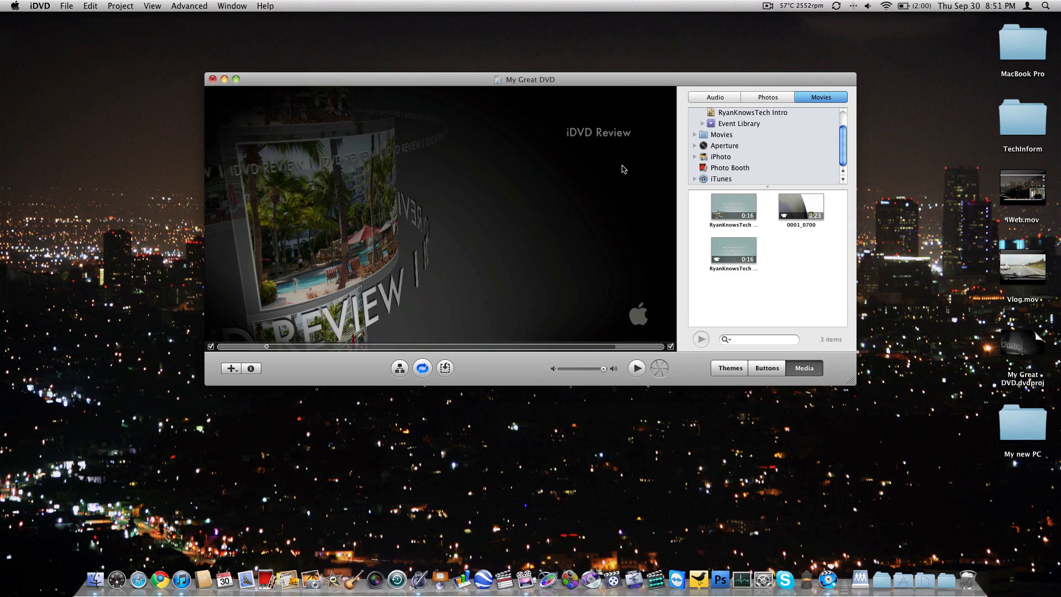
pyautogui.click(598, 131)
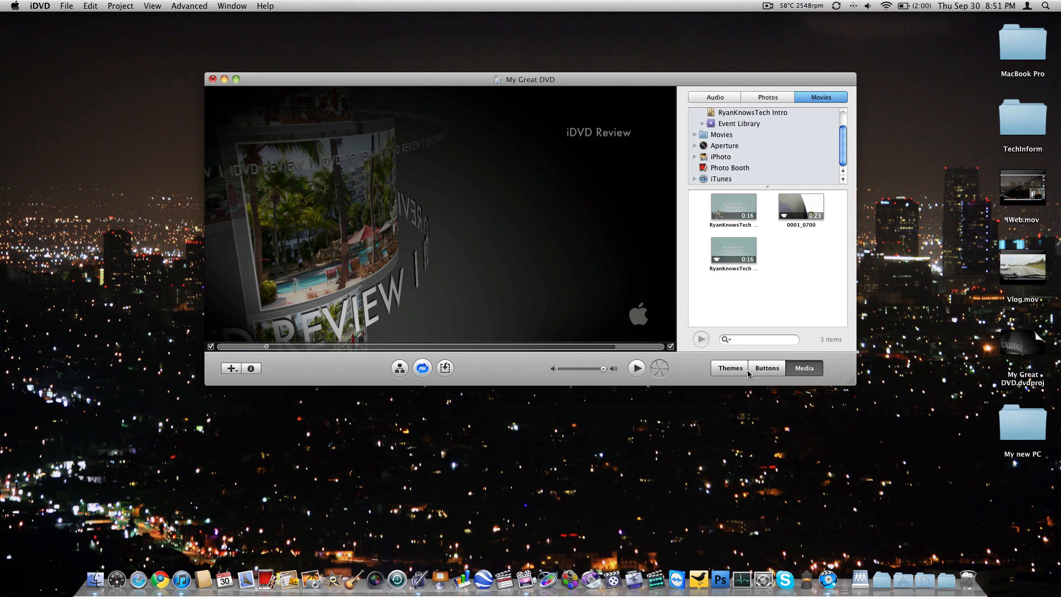
# Step: Browse the theme list and cancel the download offer for an uninstalled theme
pyautogui.click(730, 367)
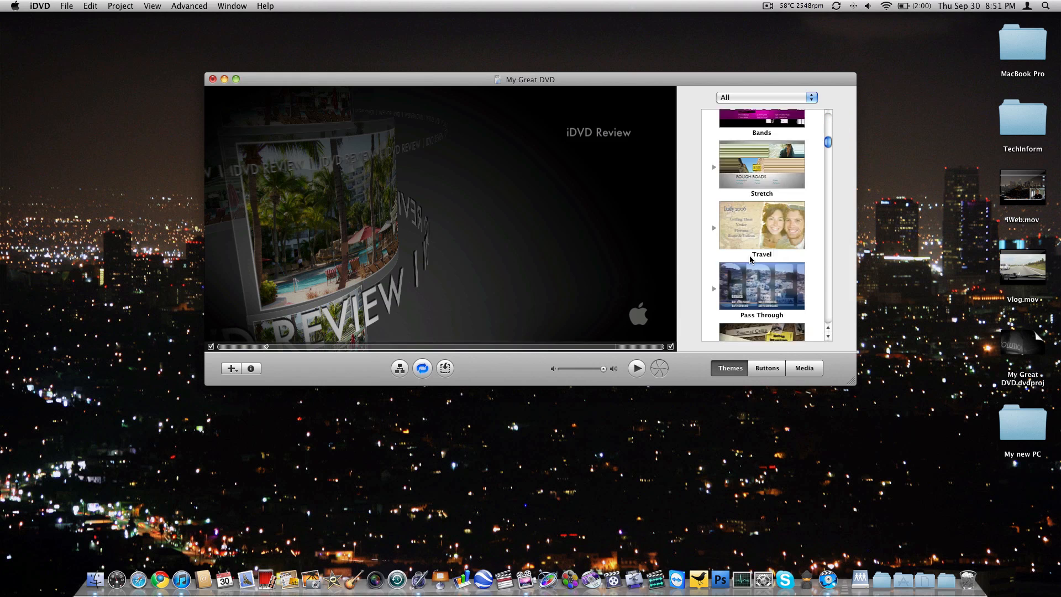
pyautogui.scroll(-3)
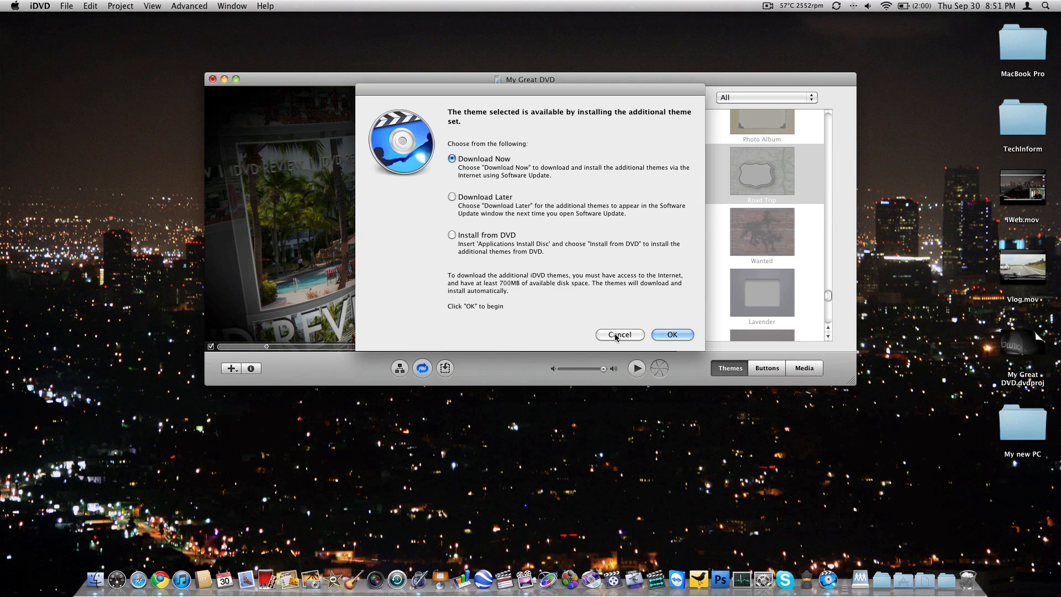
pyautogui.click(619, 334)
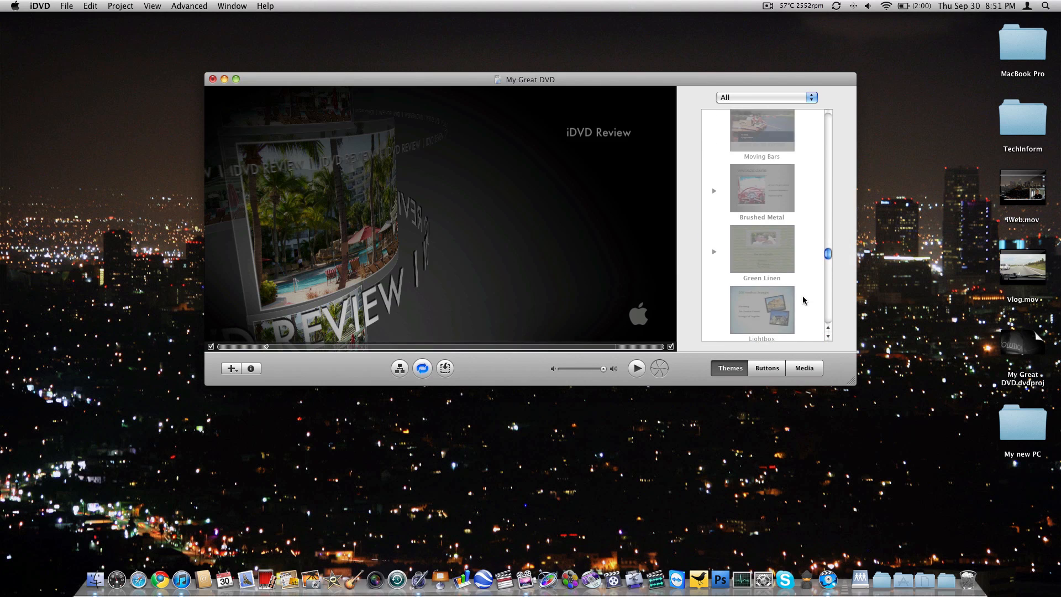
pyautogui.scroll(-3)
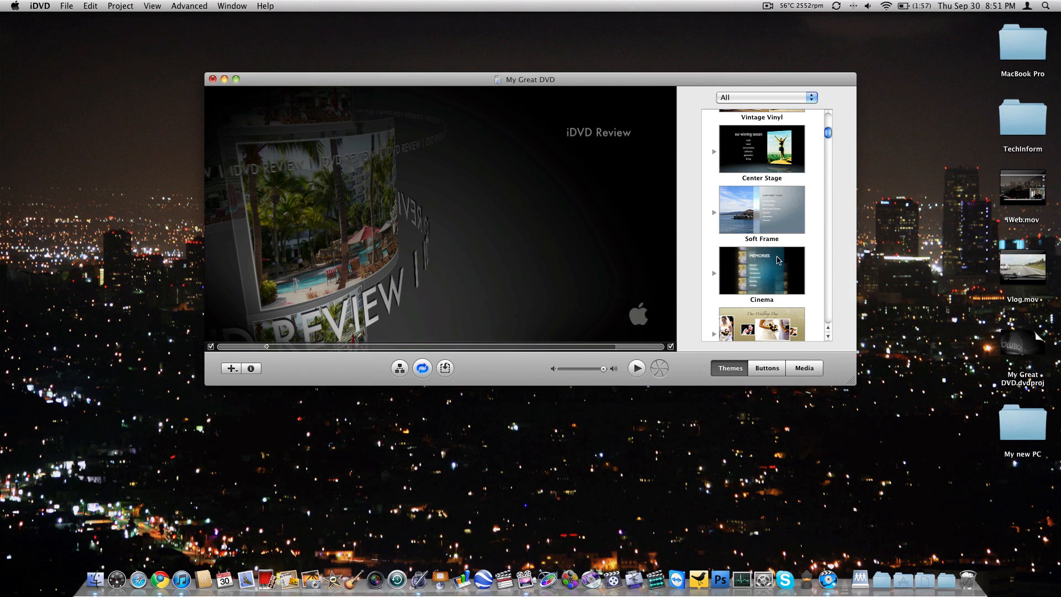
# Step: Preview the menu in the Soft Frame theme, then apply the Cinema theme instead
pyautogui.click(761, 211)
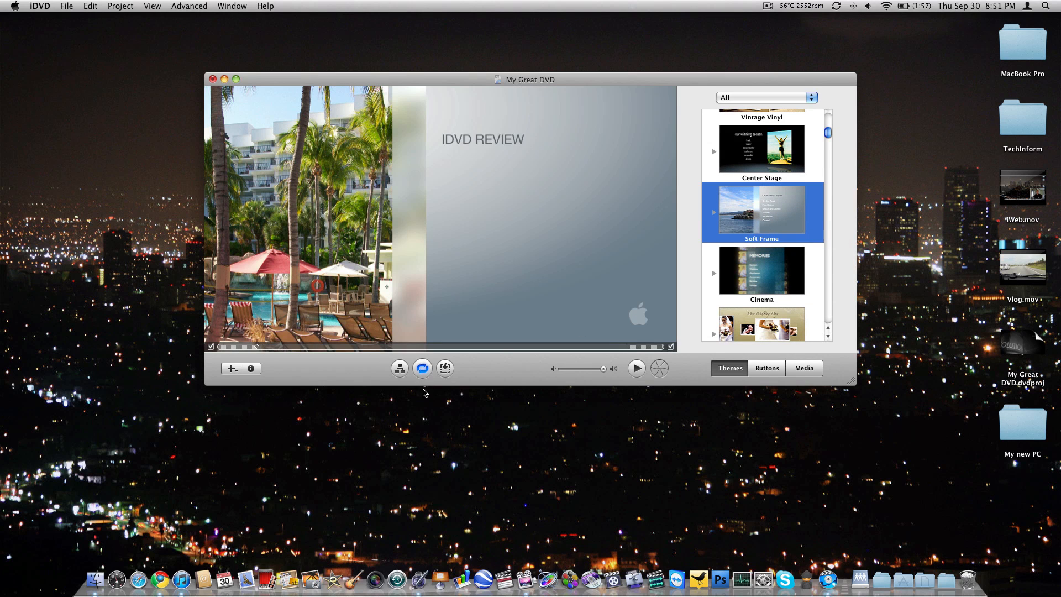
pyautogui.moveTo(637, 367)
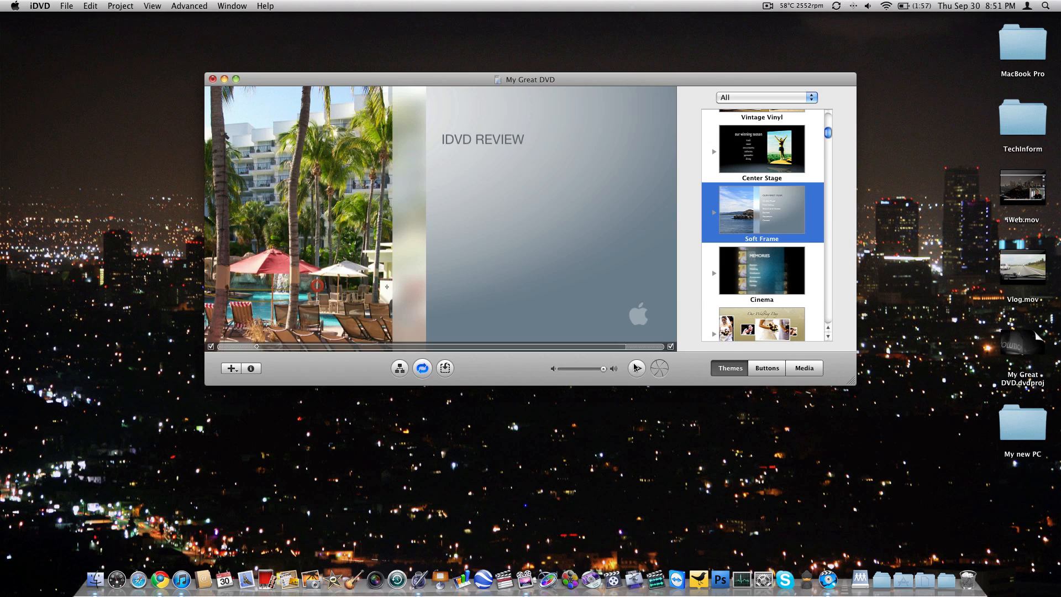
pyautogui.click(658, 367)
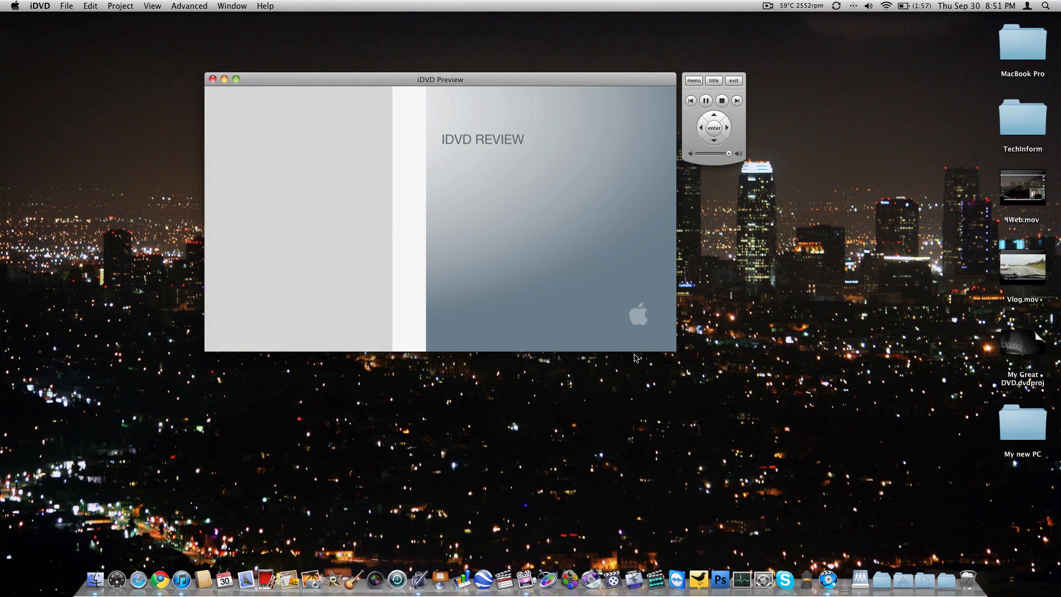
pyautogui.click(733, 80)
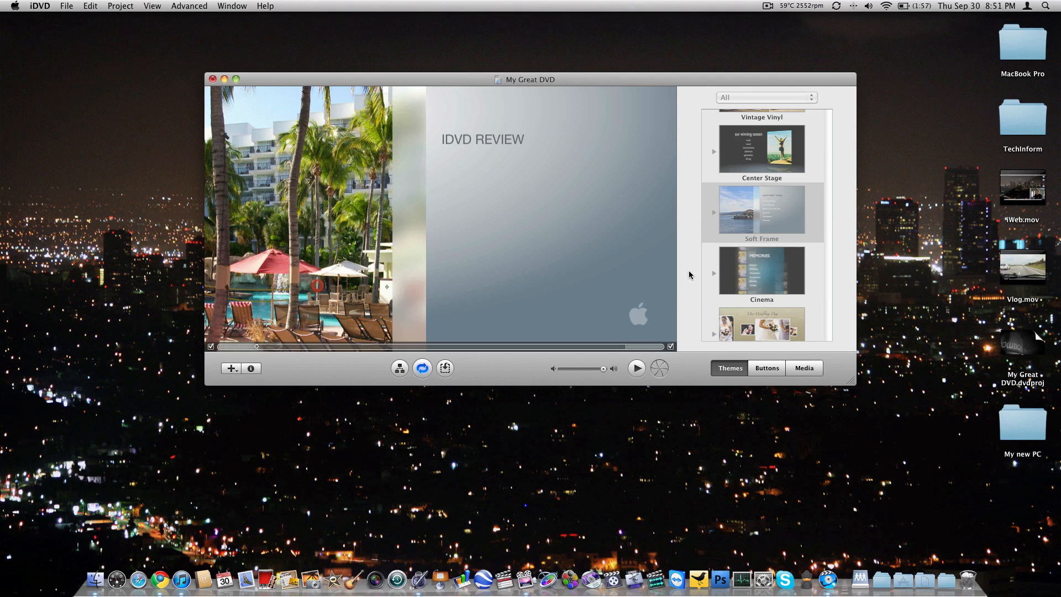
pyautogui.click(760, 271)
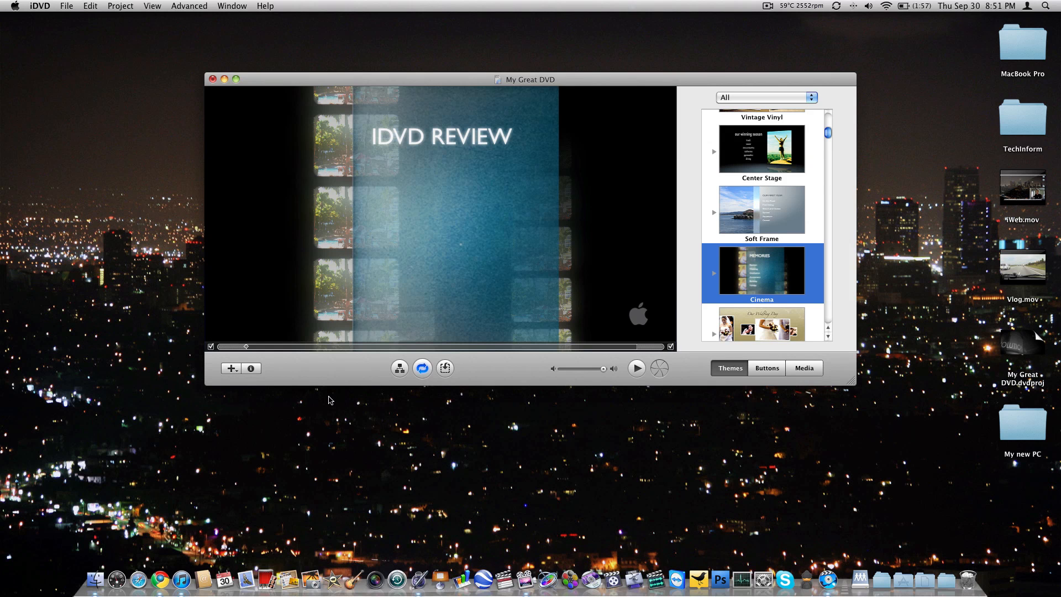
# Step: Apply the Vintage Vinyl theme to the menu and bring up its drop zone editor
pyautogui.scroll(3)
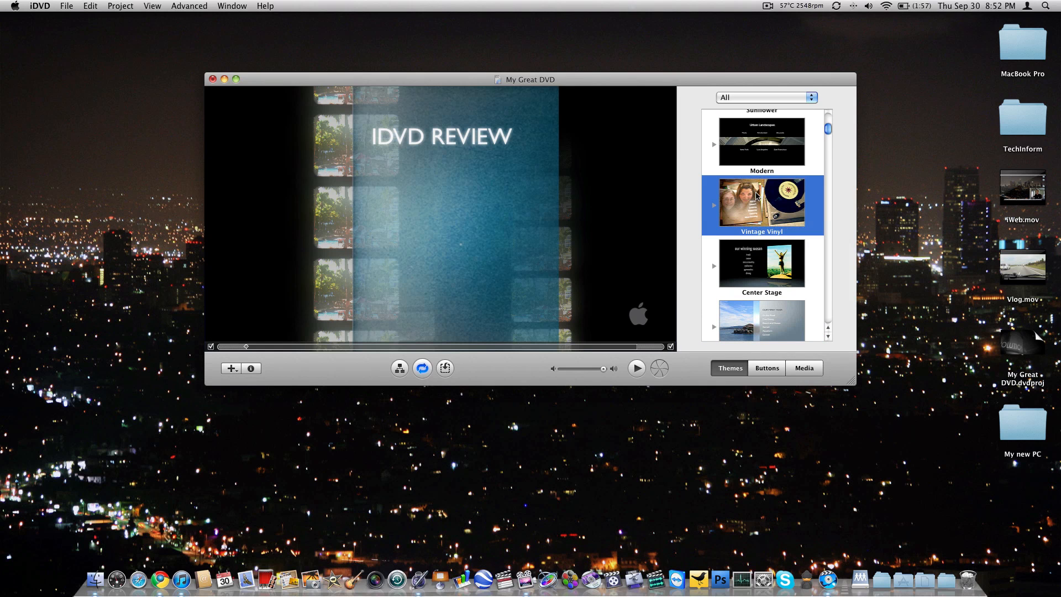
pyautogui.click(761, 206)
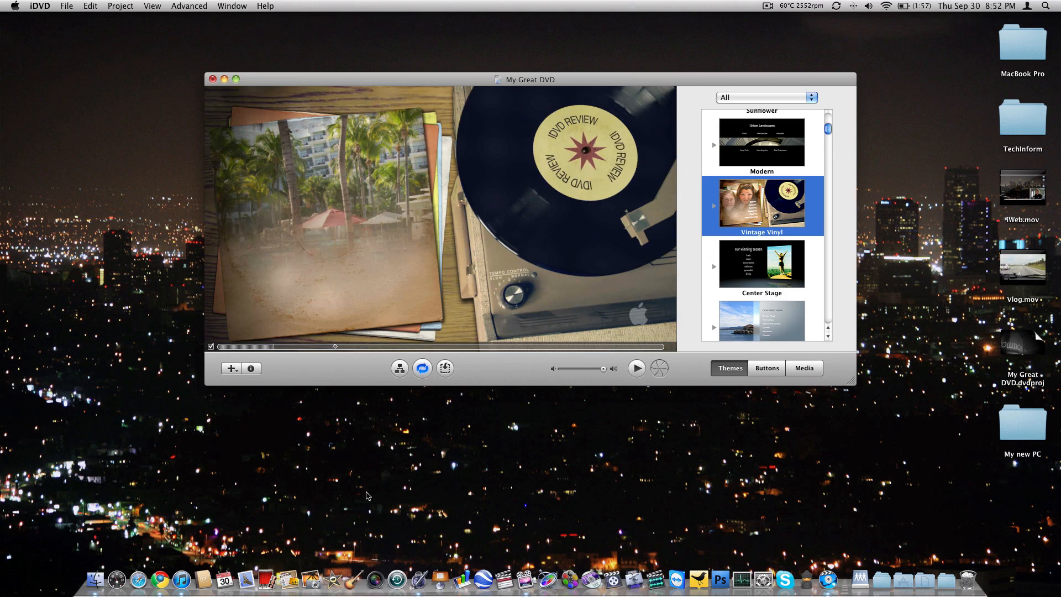
pyautogui.click(446, 368)
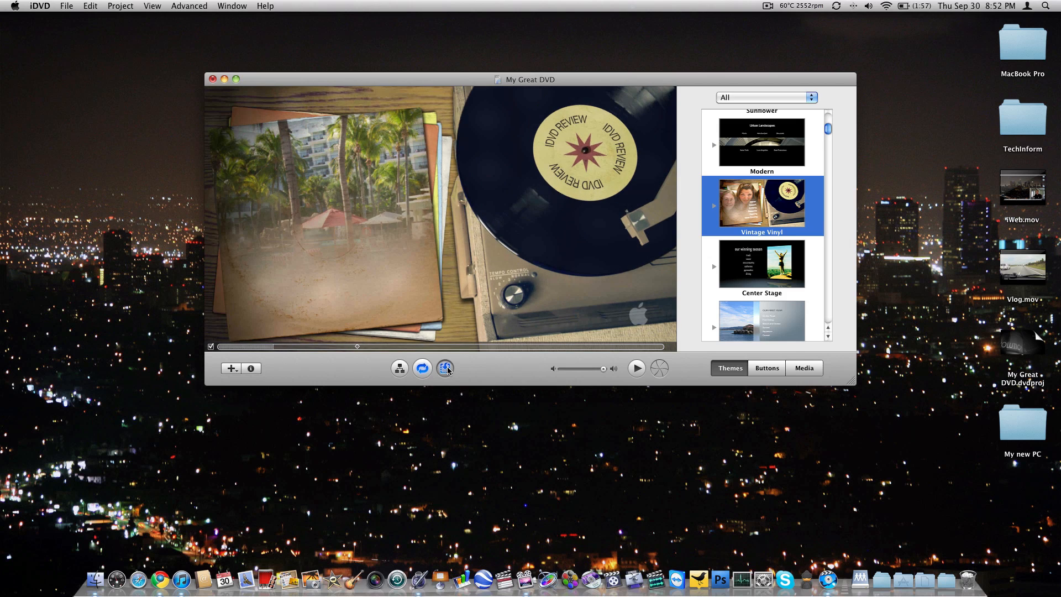
pyautogui.click(804, 367)
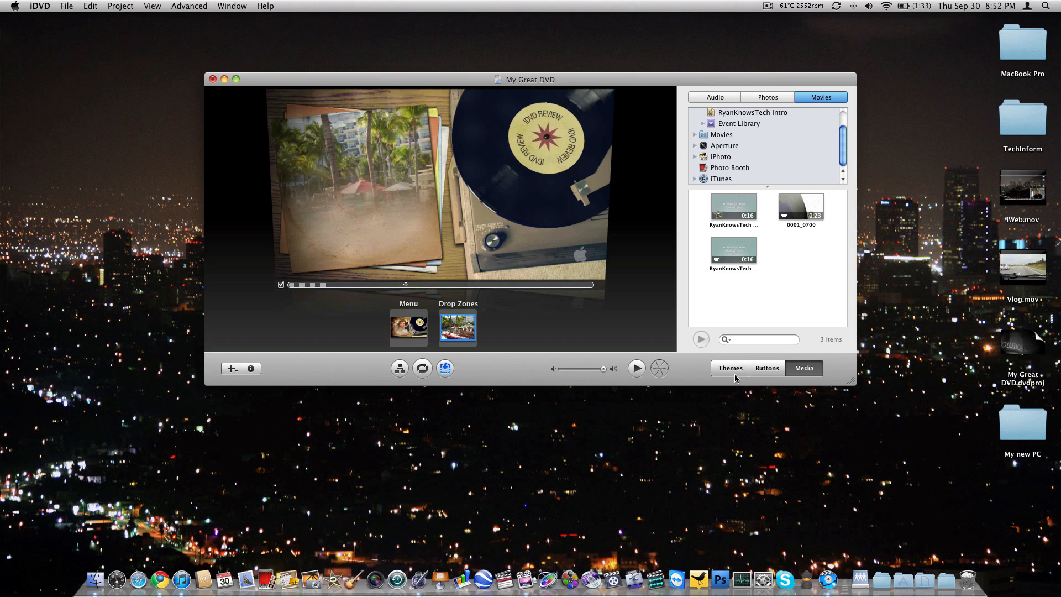
# Step: Apply the Sunflower theme to the menu, then quit iDVD through the save prompt
pyautogui.click(730, 367)
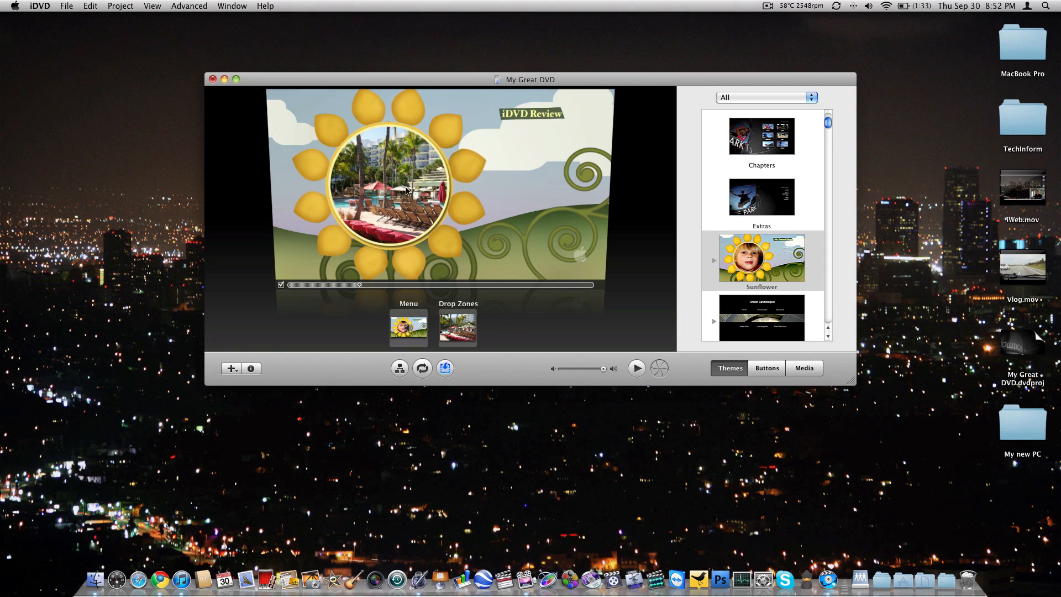
pyautogui.click(532, 112)
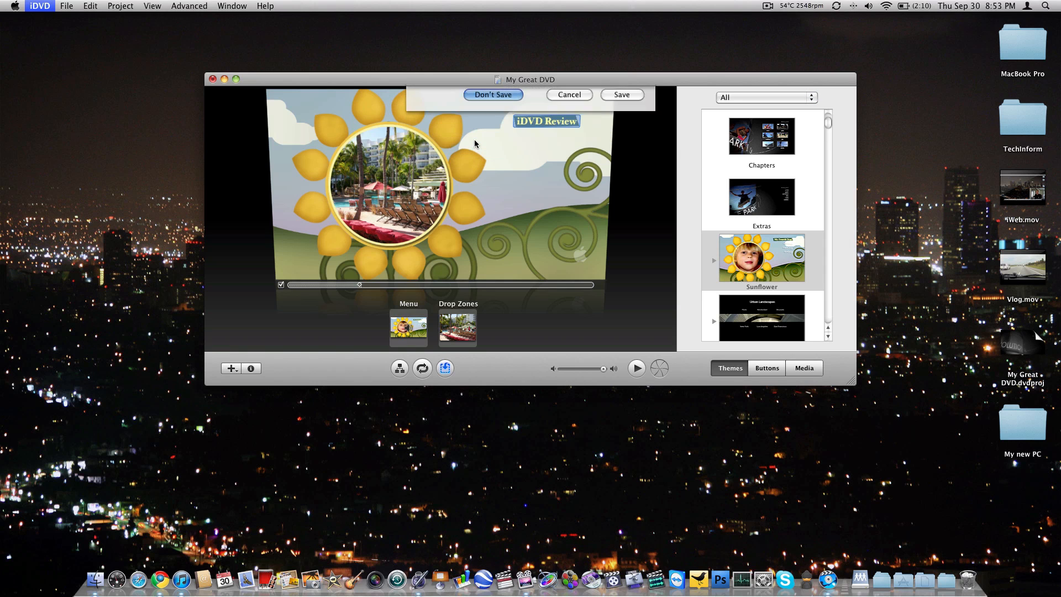
pyautogui.click(493, 95)
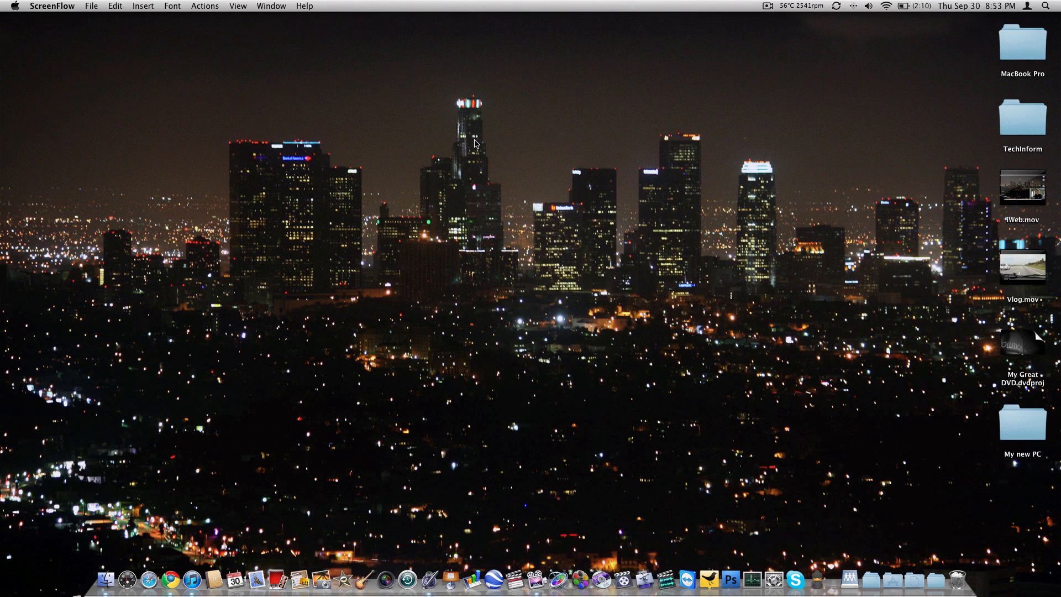